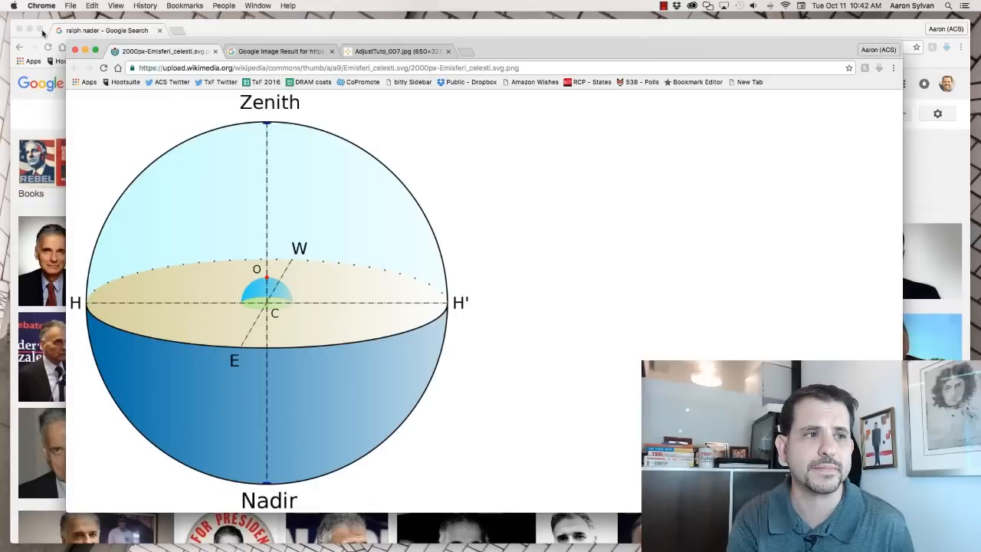
# - Switch through the zenith/nadir image result to the AdjustTuto panorama with black-covered poles
pyautogui.click(279, 51)
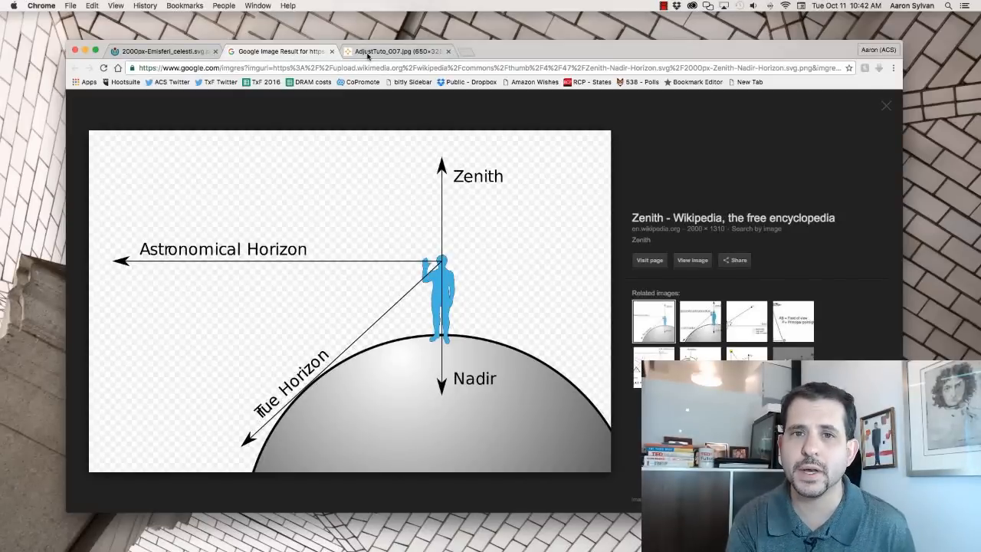
pyautogui.click(399, 50)
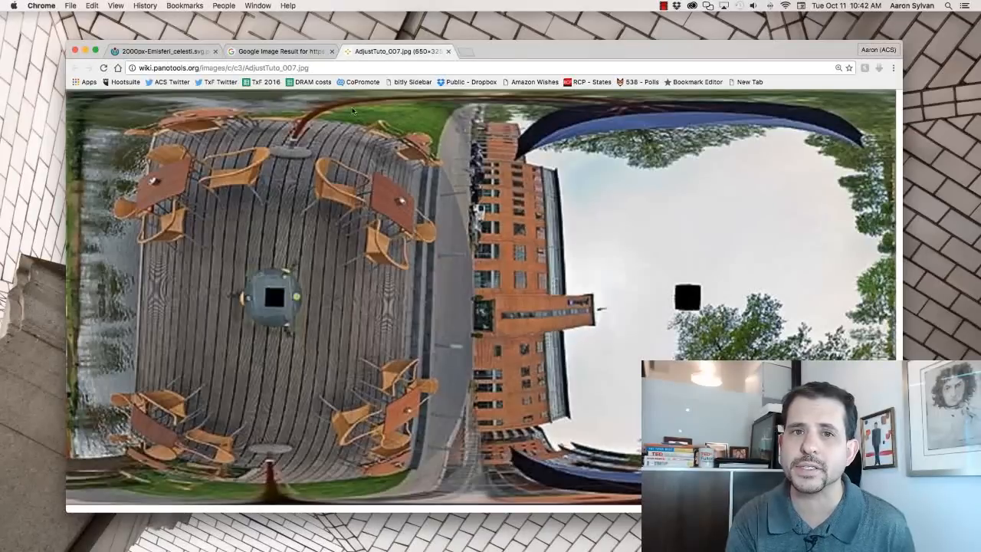
pyautogui.moveTo(276, 301)
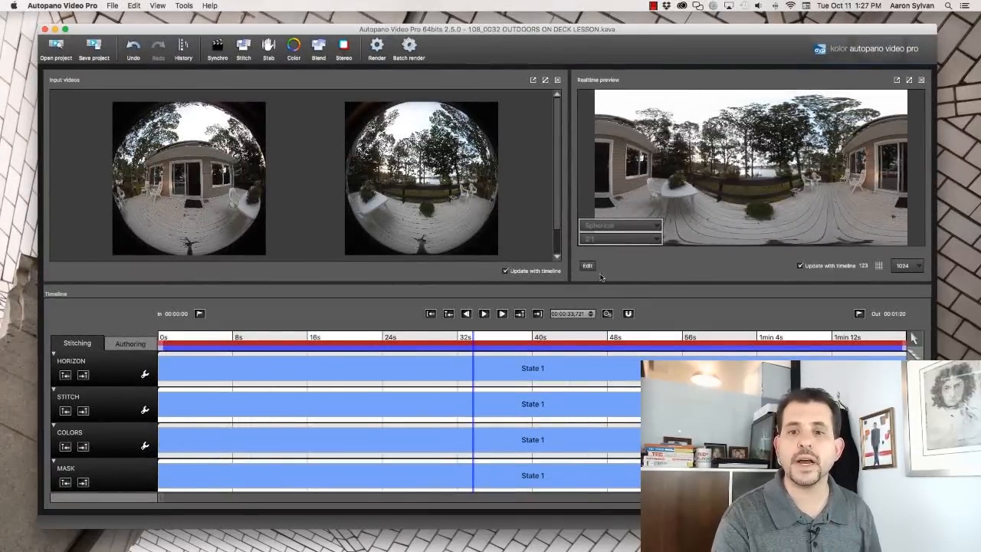
# - Send the current deck panorama from the Realtime preview to Autopano Giga via Edit
pyautogui.click(587, 267)
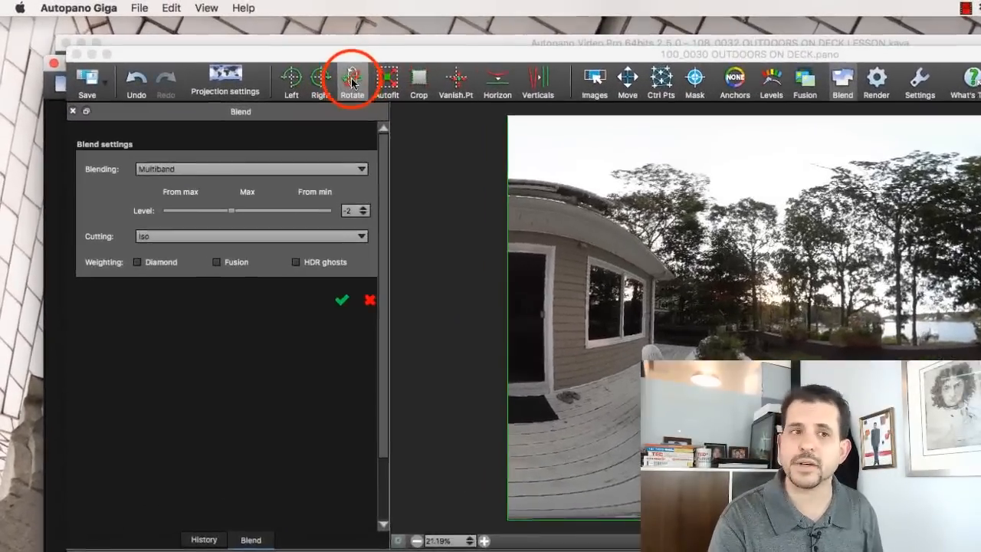
# - Rotate the panorama by Pitch 90 so the deck floor faces the center
pyautogui.click(353, 80)
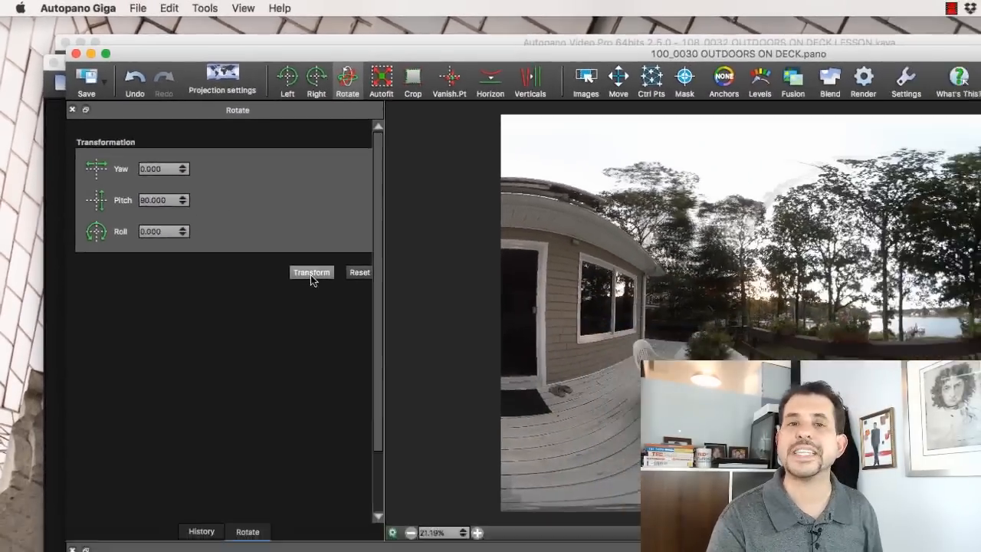
pyautogui.click(311, 273)
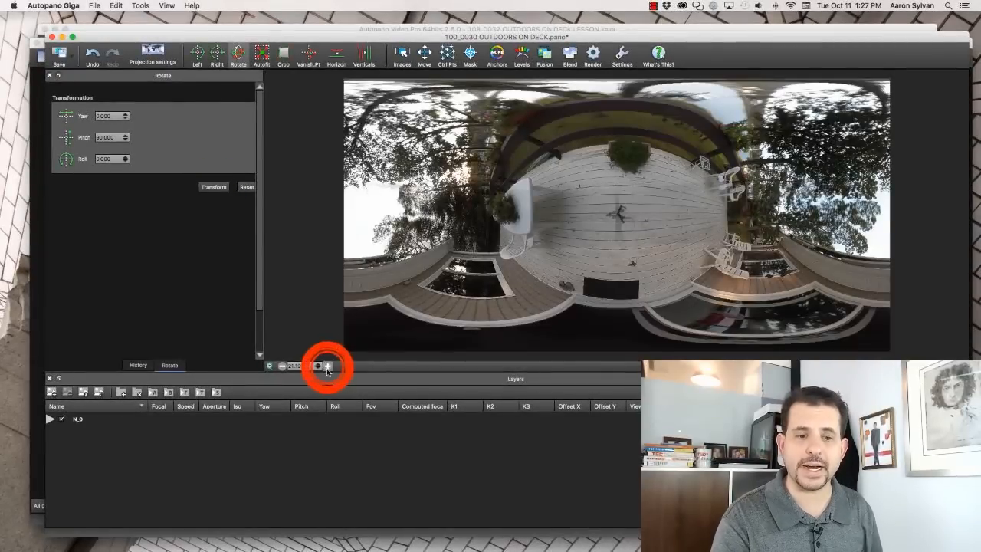
# - Create a new layer in the Layers panel and name it 'Patch'
pyautogui.click(328, 365)
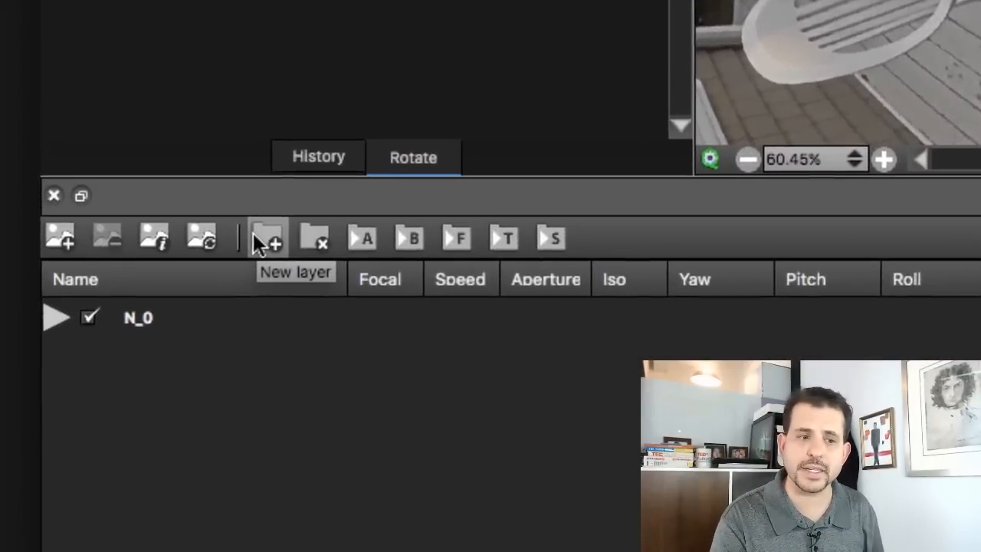
pyautogui.click(267, 236)
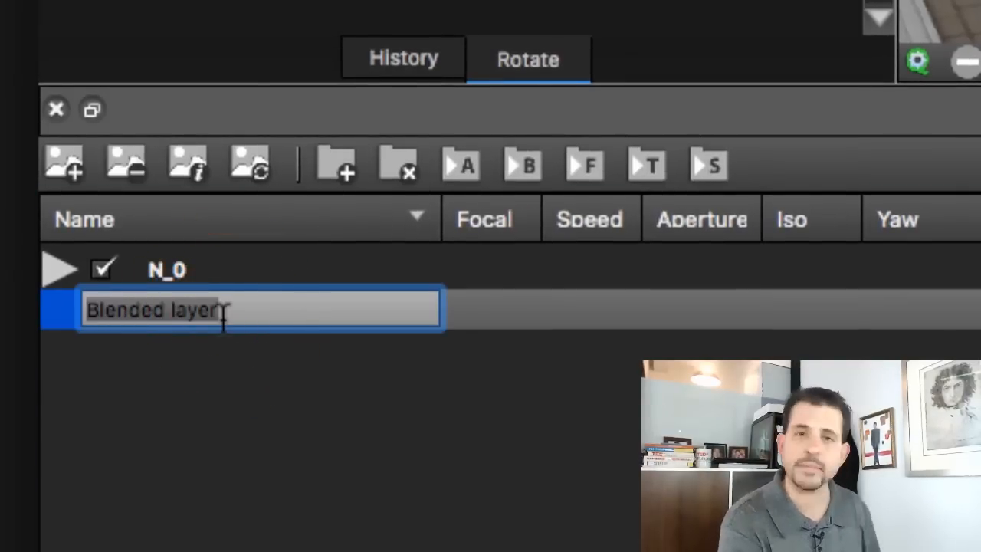
pyautogui.write('Patch')
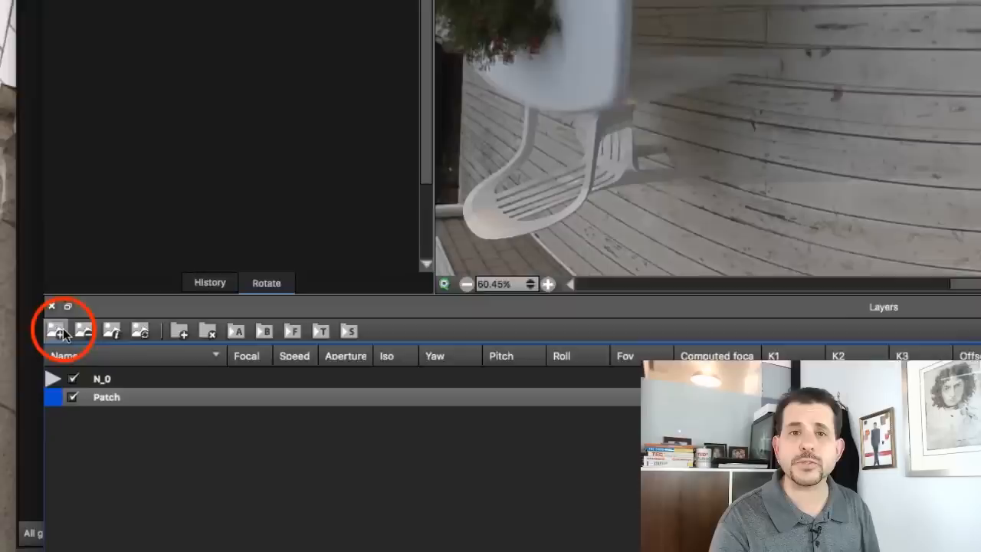
# - Add the logo PNG from the Desktop into the Patch layer and fit the panorama in view
pyautogui.click(54, 331)
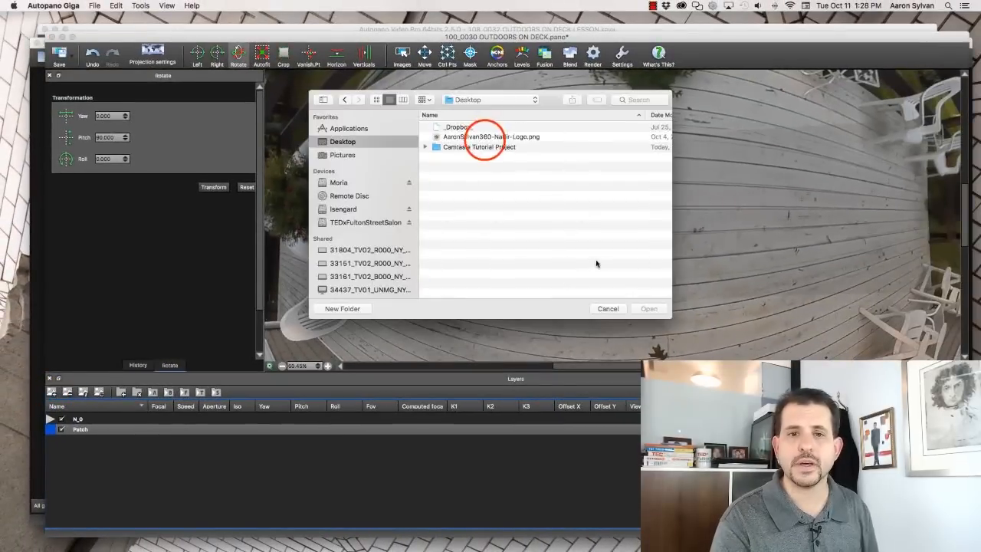
pyautogui.click(490, 137)
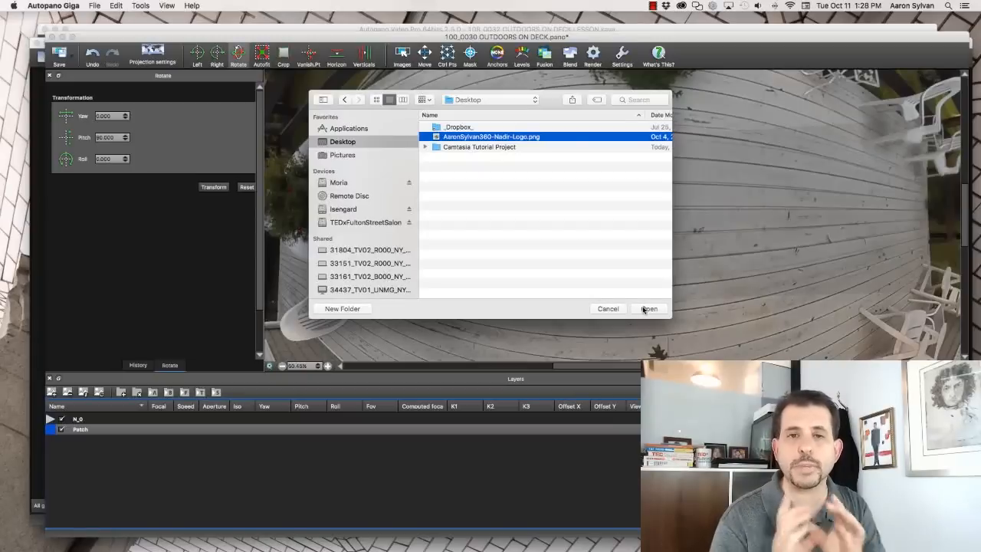
pyautogui.click(649, 308)
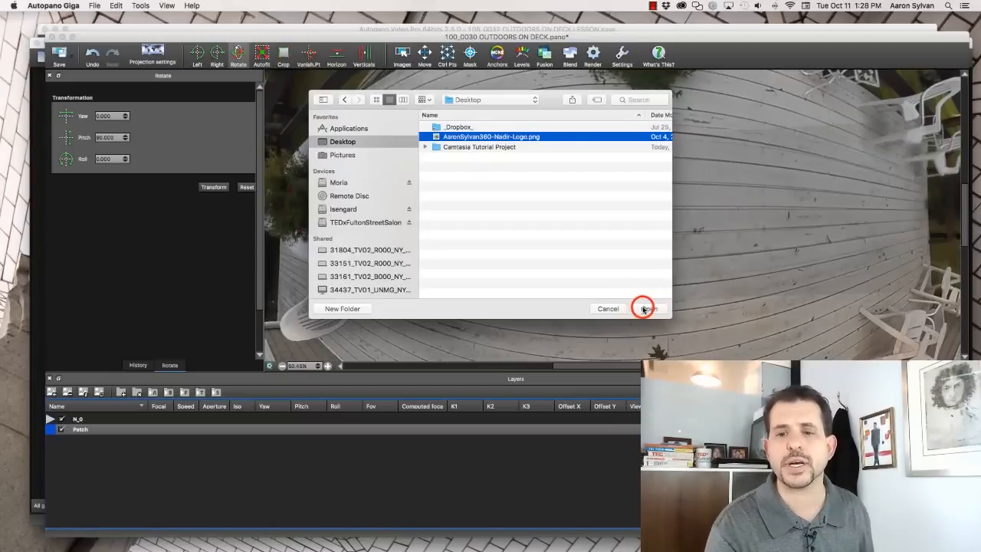
pyautogui.click(647, 308)
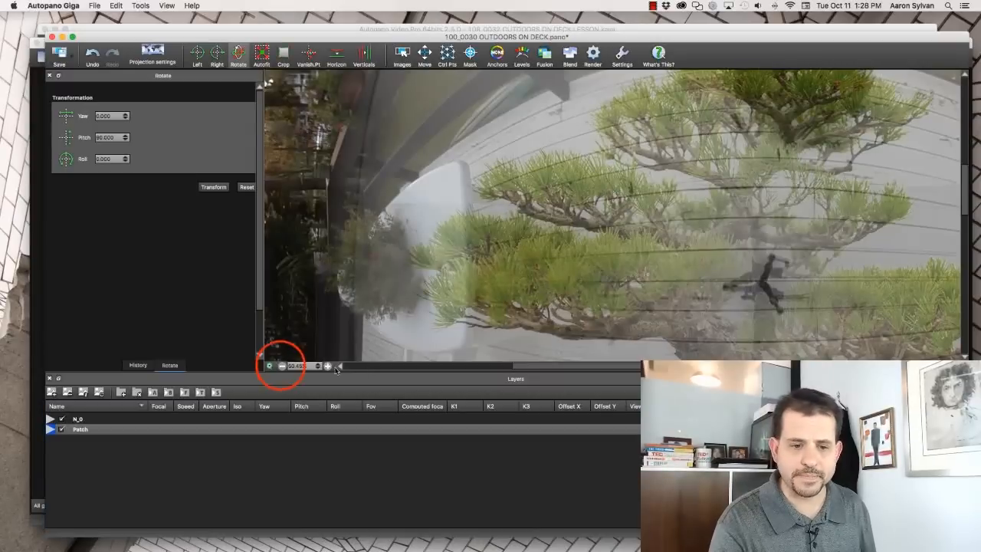
pyautogui.click(282, 364)
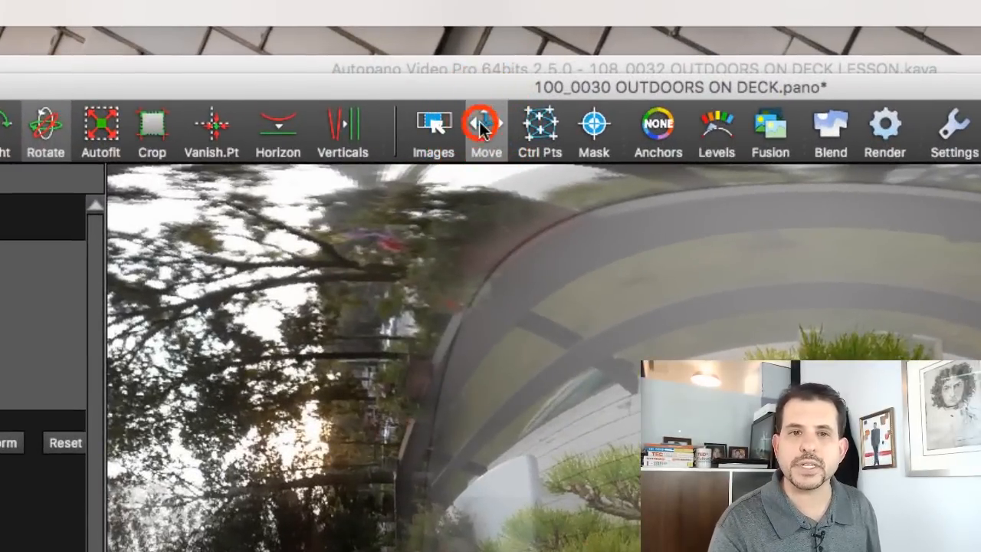
pyautogui.click(486, 126)
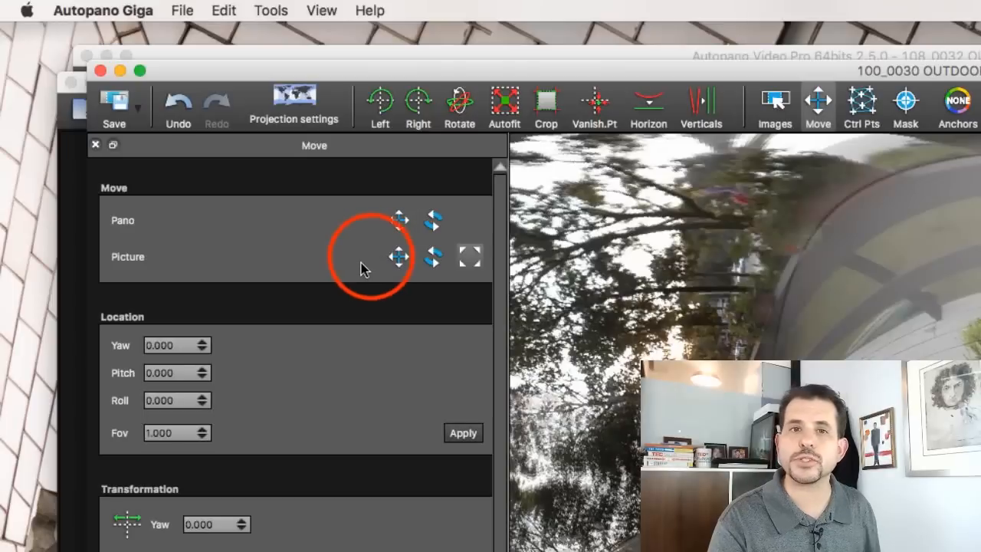
pyautogui.moveTo(457, 264)
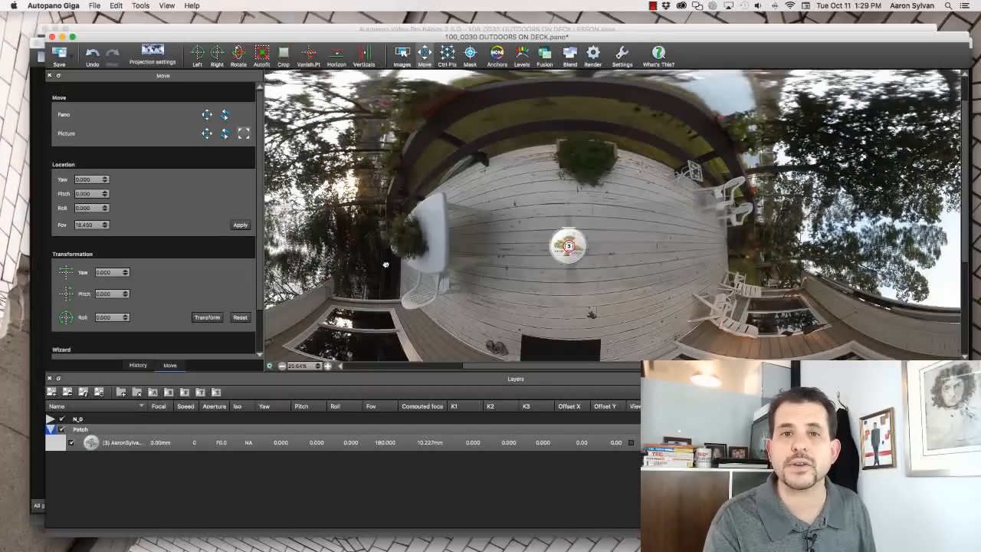
# - Use Picture move to drag the logo image until it sits directly over the tripod
pyautogui.click(328, 365)
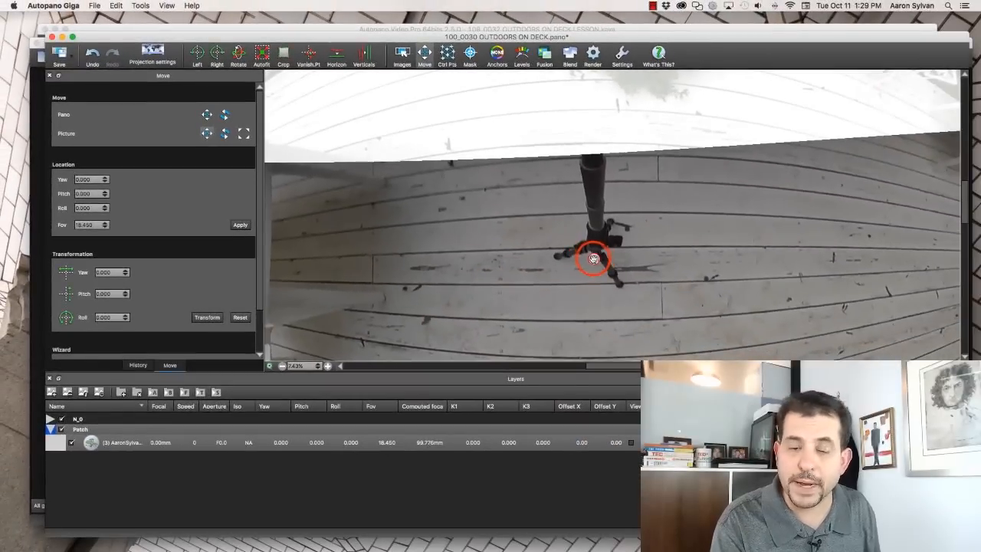
pyautogui.moveTo(595, 258); pyautogui.dragTo(721, 220)
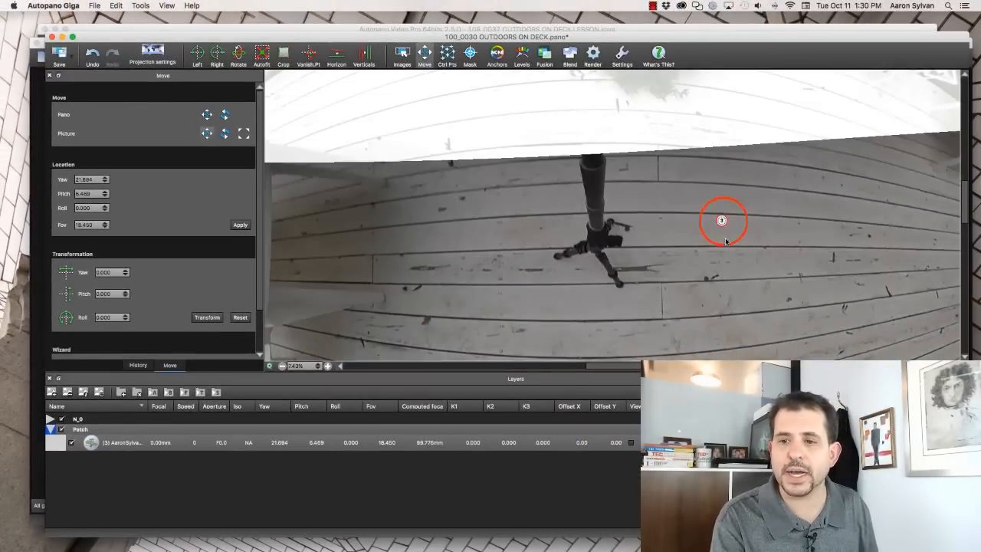
pyautogui.moveTo(721, 221); pyautogui.dragTo(432, 232)
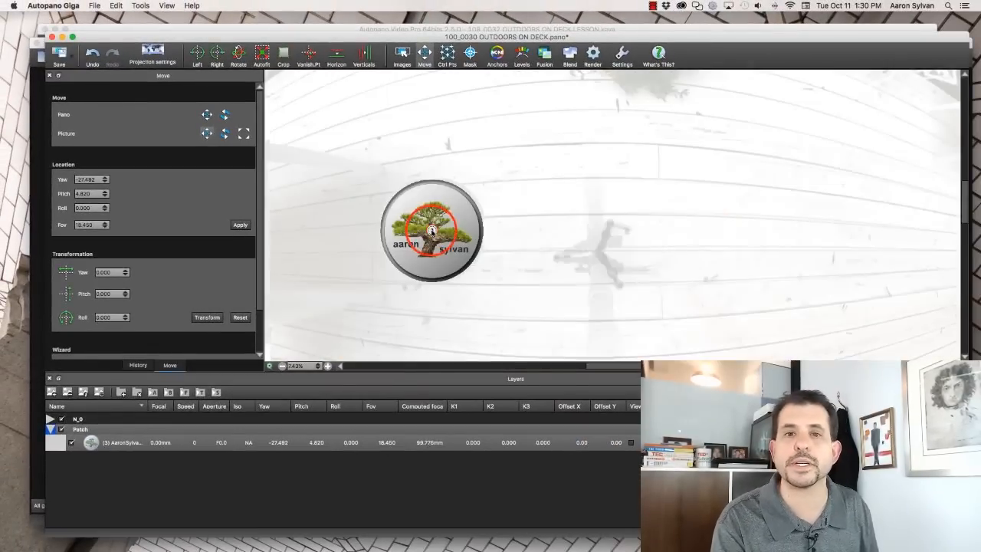
pyautogui.moveTo(432, 230); pyautogui.dragTo(601, 247)
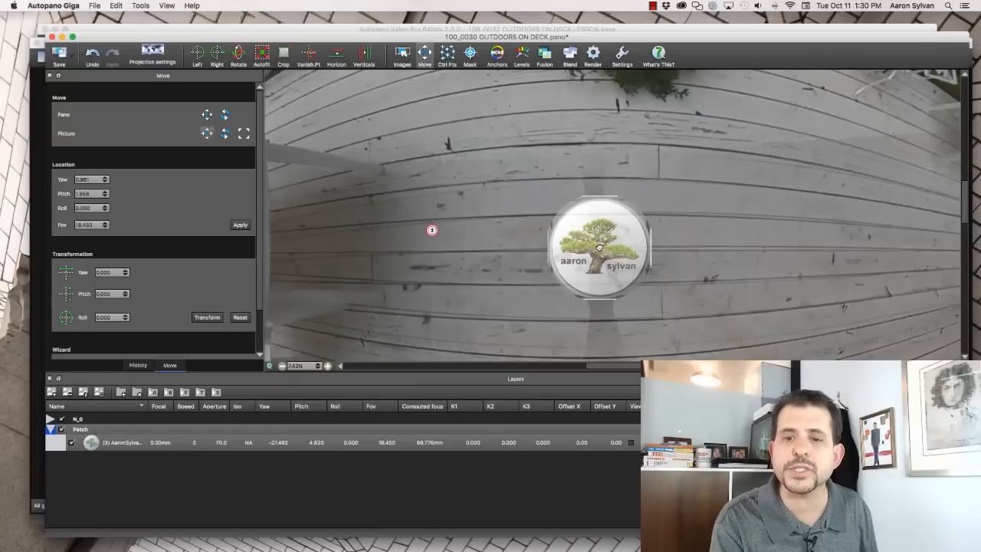
pyautogui.click(224, 133)
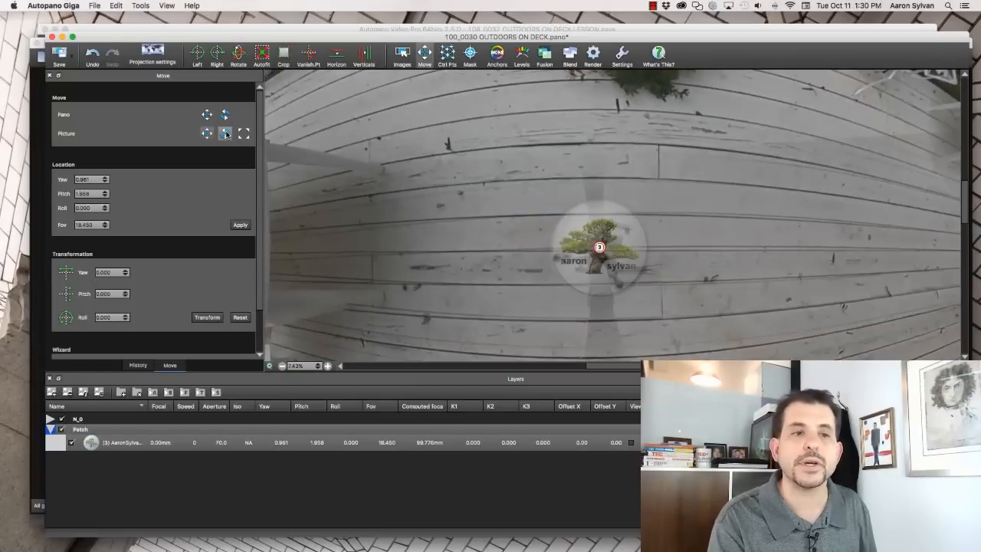
pyautogui.moveTo(225, 134)
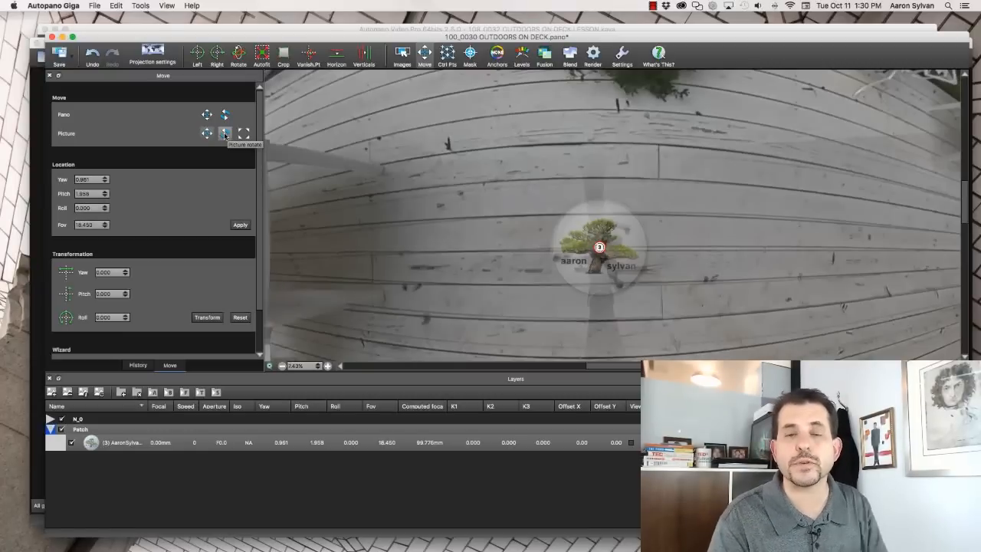
pyautogui.moveTo(223, 133)
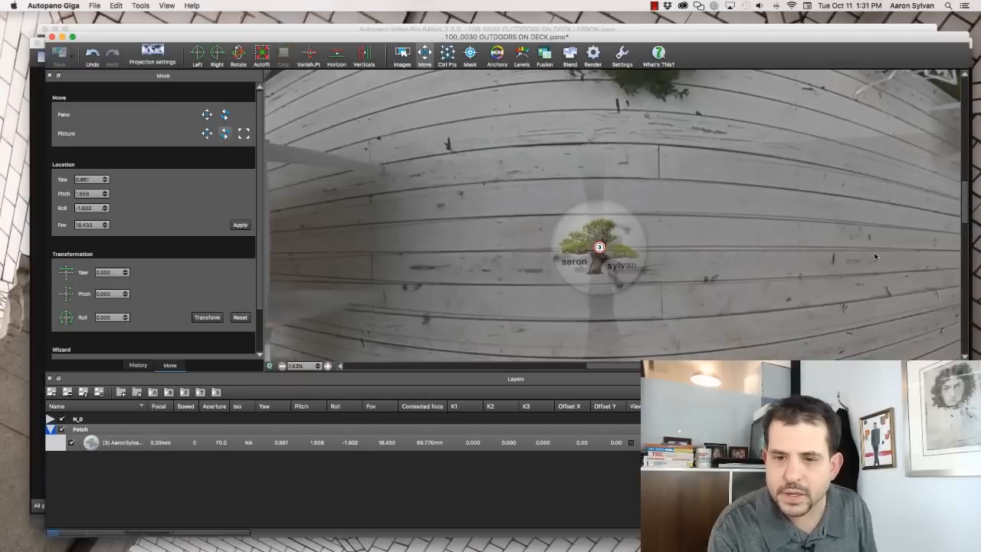
# - Zoom out to the full panorama and rotate it by Pitch -90 back to level
pyautogui.click(218, 54)
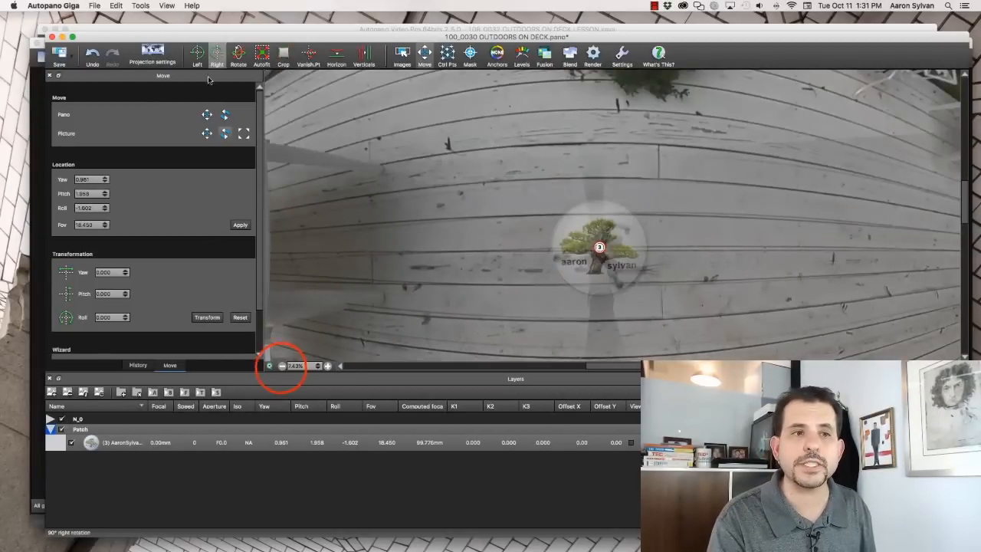
pyautogui.click(282, 365)
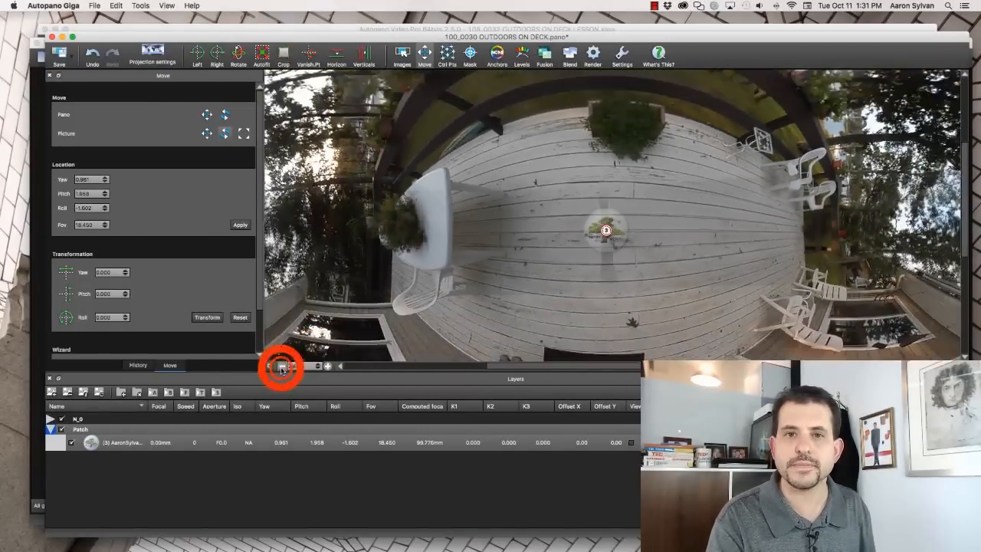
pyautogui.click(386, 87)
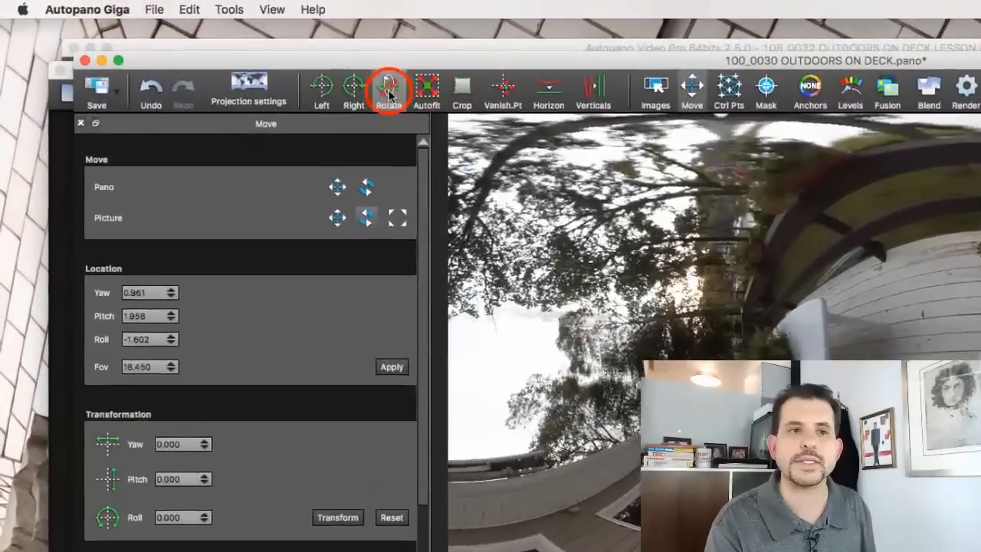
pyautogui.click(390, 87)
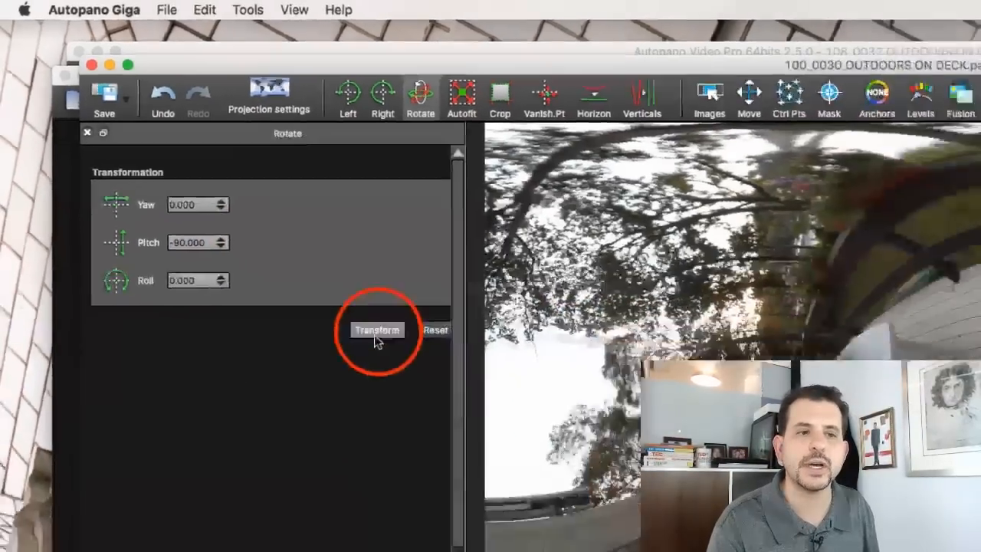
pyautogui.click(377, 329)
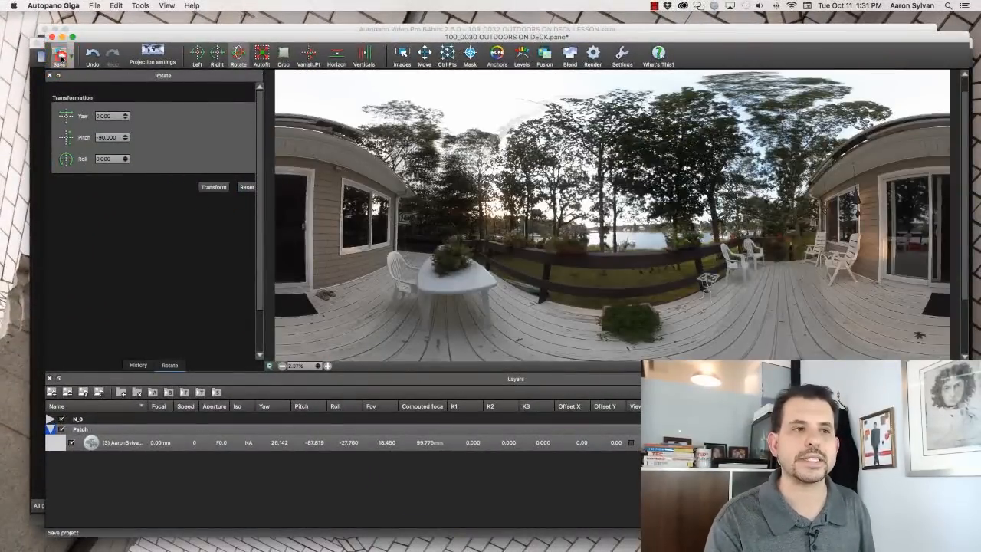
pyautogui.click(61, 55)
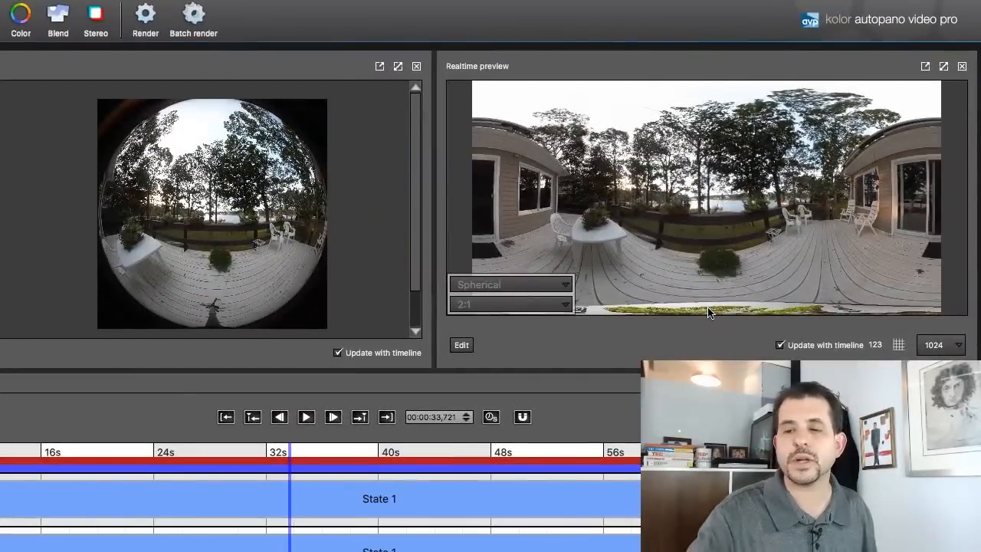
pyautogui.click(461, 345)
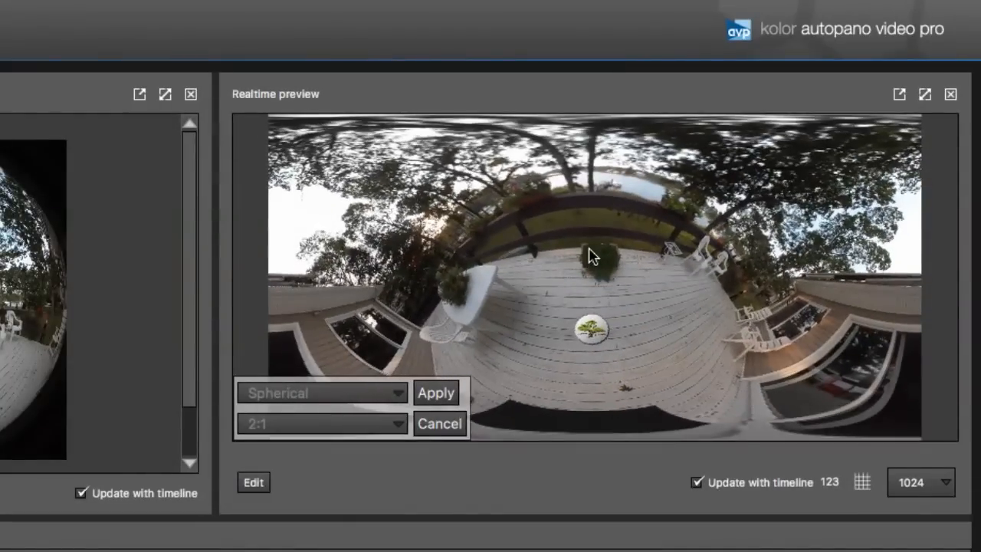
pyautogui.moveTo(591, 253); pyautogui.dragTo(582, 373)
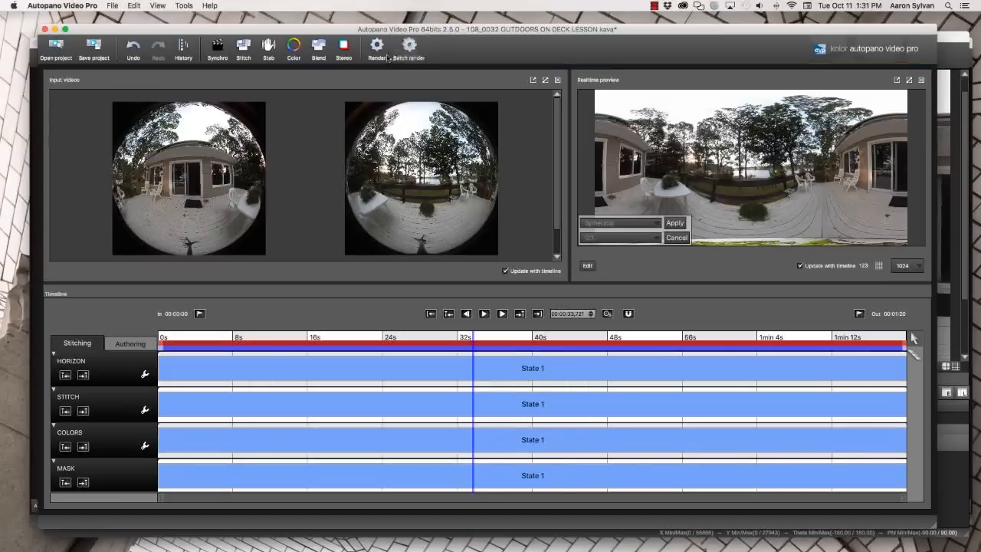
pyautogui.click(378, 47)
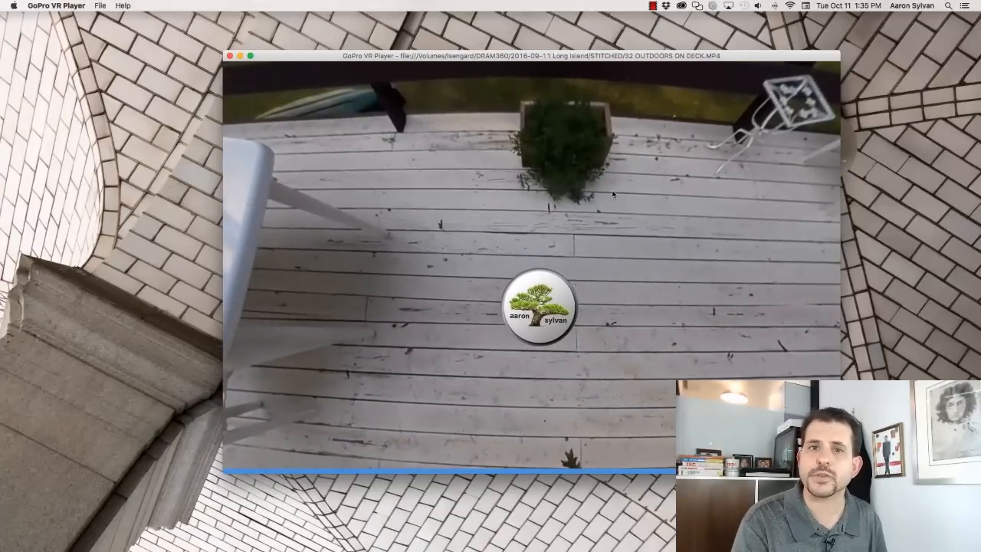
# - Start playback of the stitched 360° video in GoPro VR Player
pyautogui.click(604, 217)
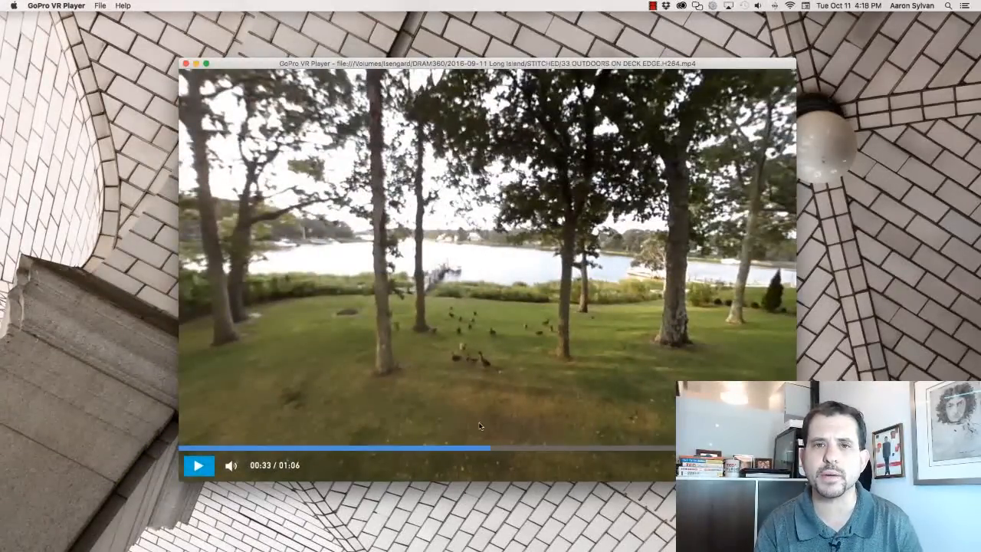
# - Play on and pause near 0:52 with the logo covering the nadir in view
pyautogui.click(199, 466)
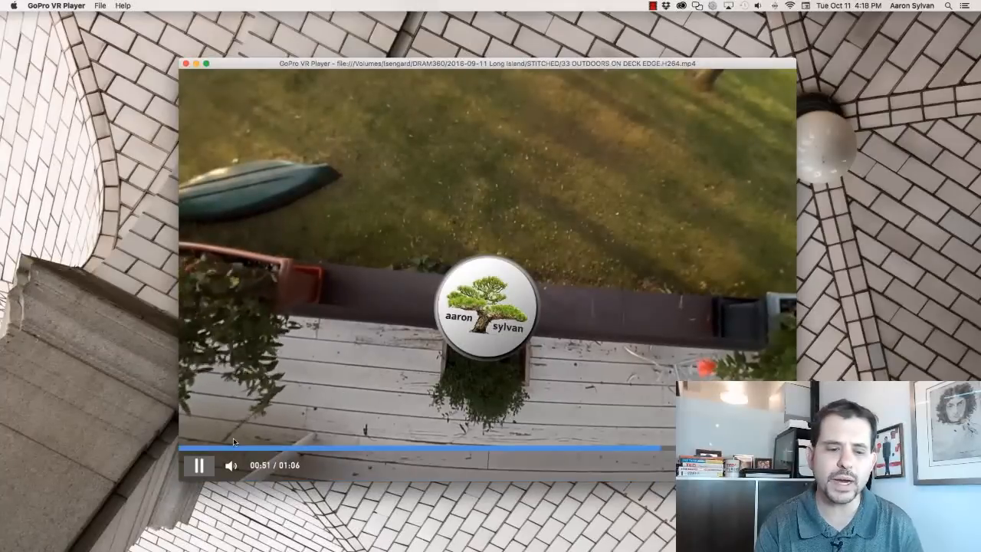
pyautogui.click(196, 466)
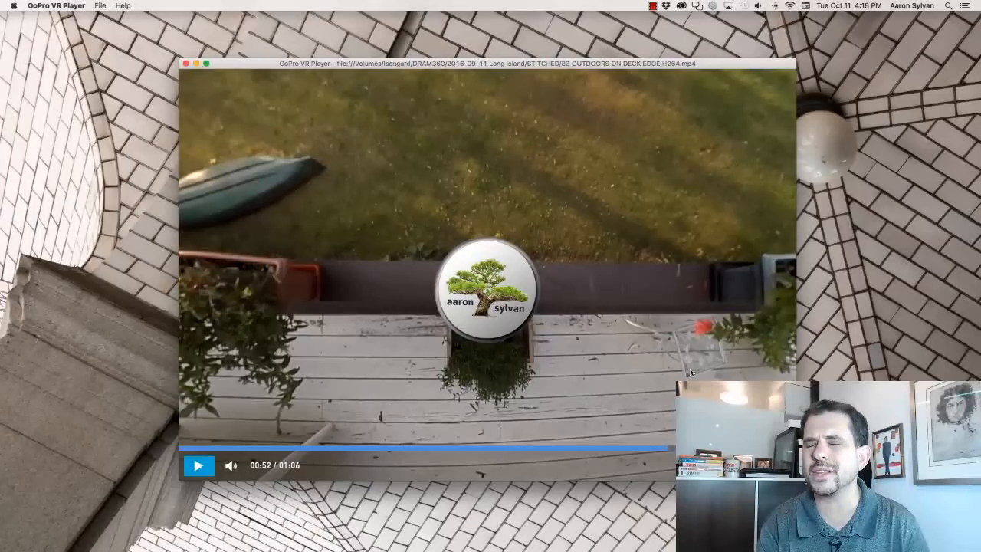
pyautogui.moveTo(564, 387)
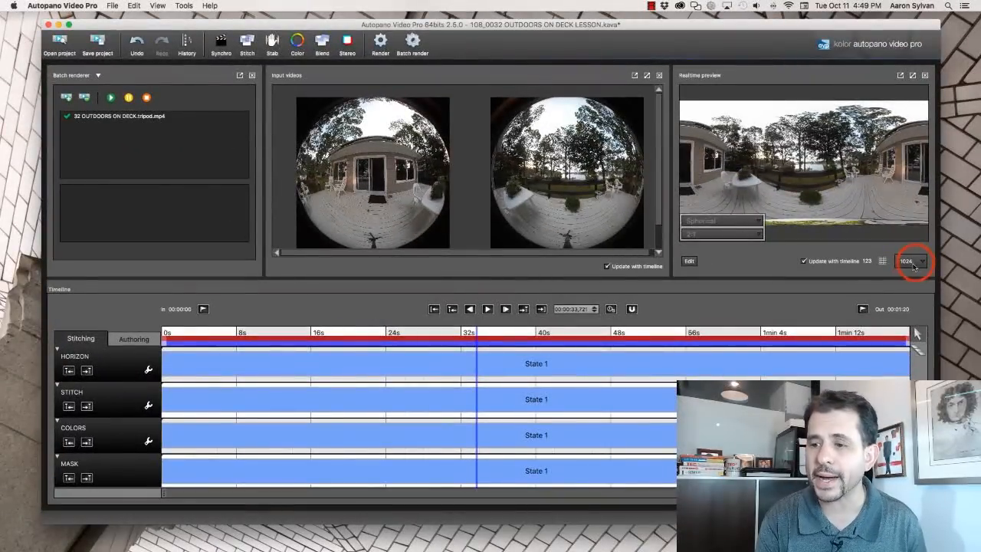
# - Set the Realtime preview to 4096, maximize it and look down at the logo-covered nadir
pyautogui.click(913, 261)
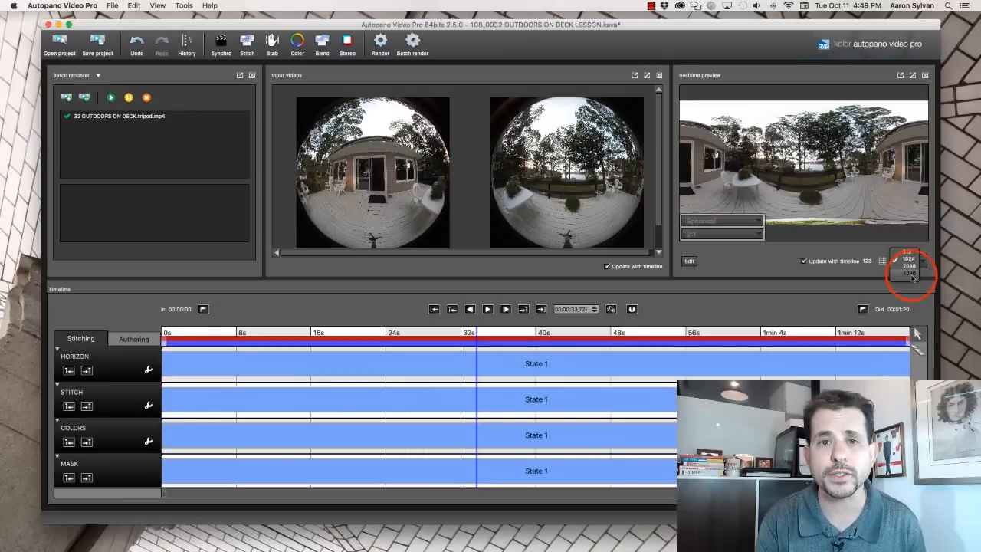
pyautogui.click(911, 273)
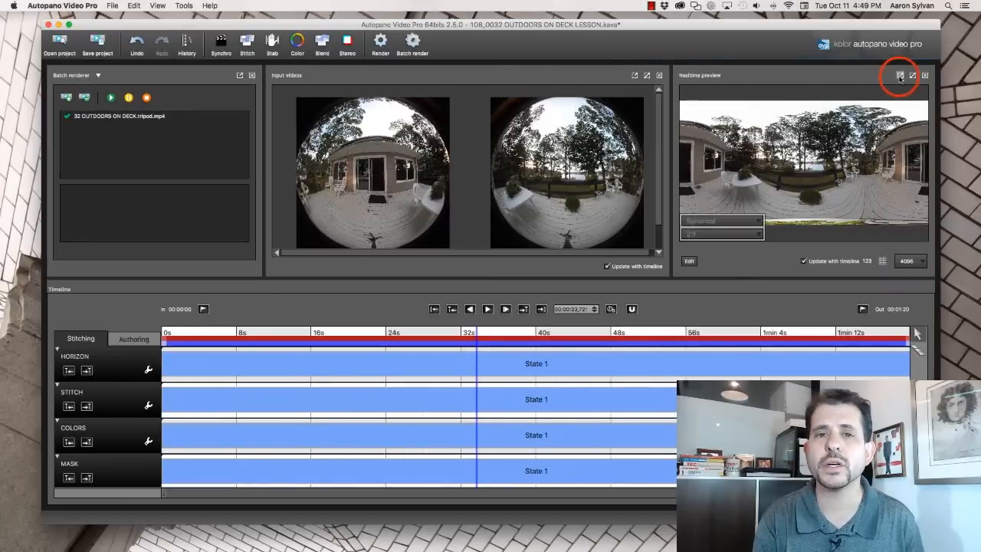
pyautogui.click(900, 75)
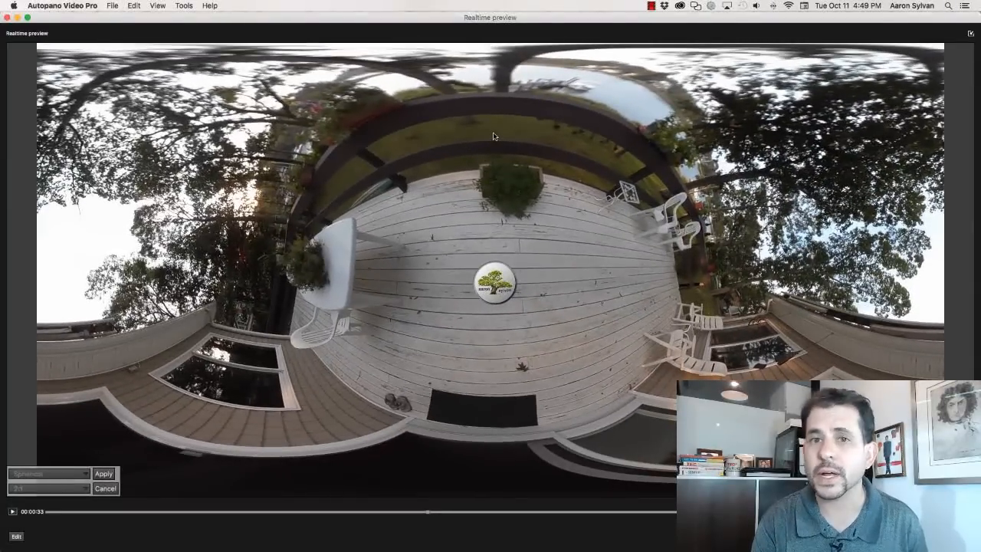
pyautogui.click(724, 233)
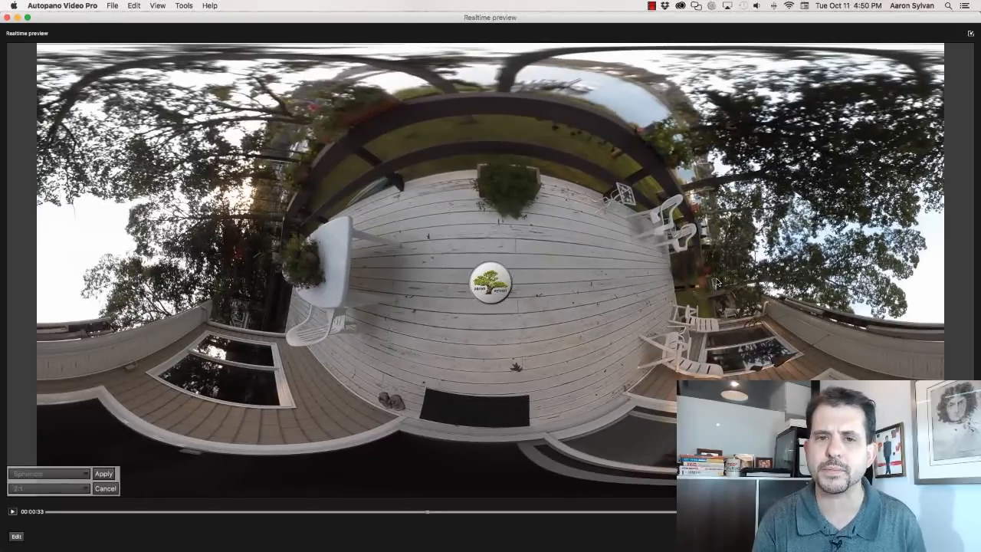
pyautogui.moveTo(708, 307)
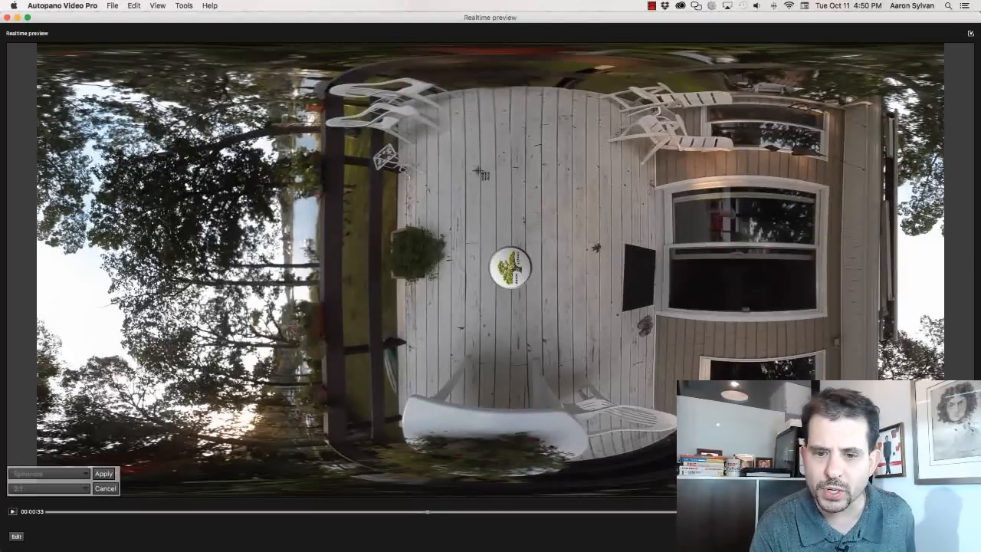
pyautogui.moveTo(475, 172); pyautogui.dragTo(552, 239)
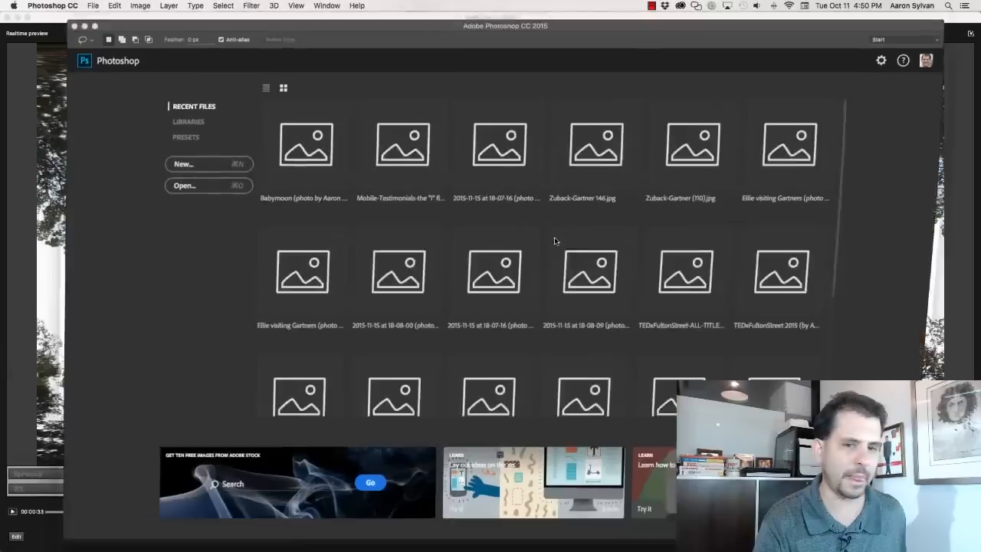
# - Lasso an irregular area of deck boards, feather the selection edge, and go to save the patch
pyautogui.click(184, 162)
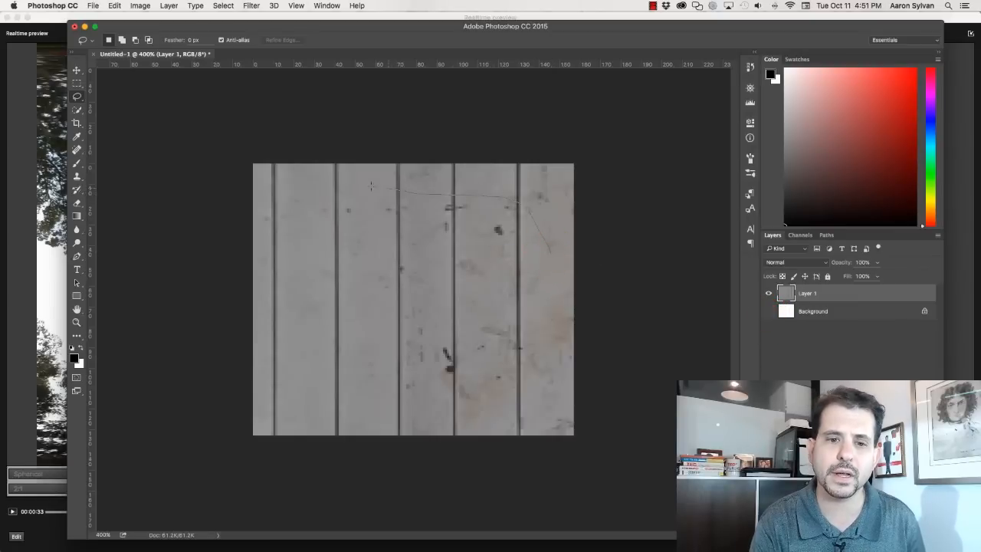
pyautogui.moveTo(371, 184); pyautogui.dragTo(288, 383)
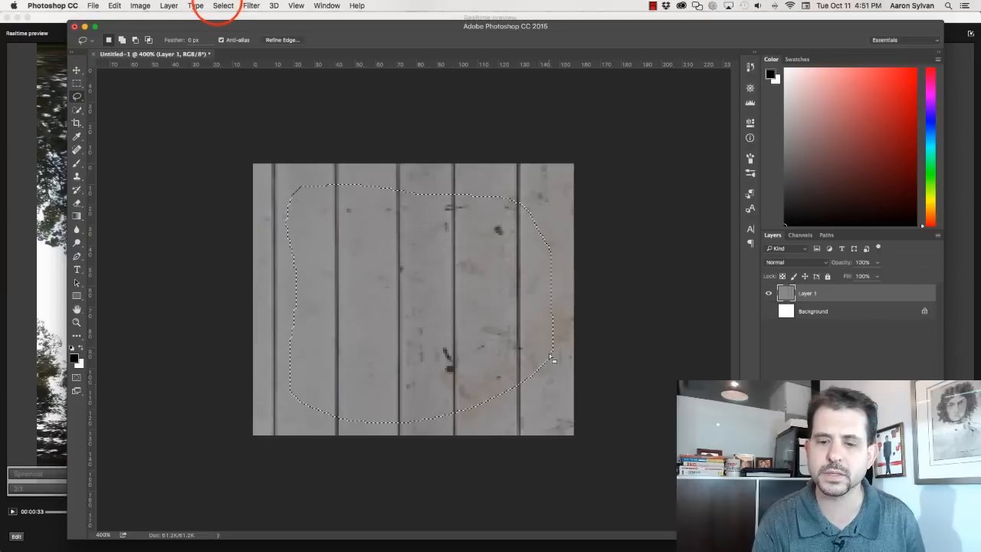
pyautogui.click(223, 7)
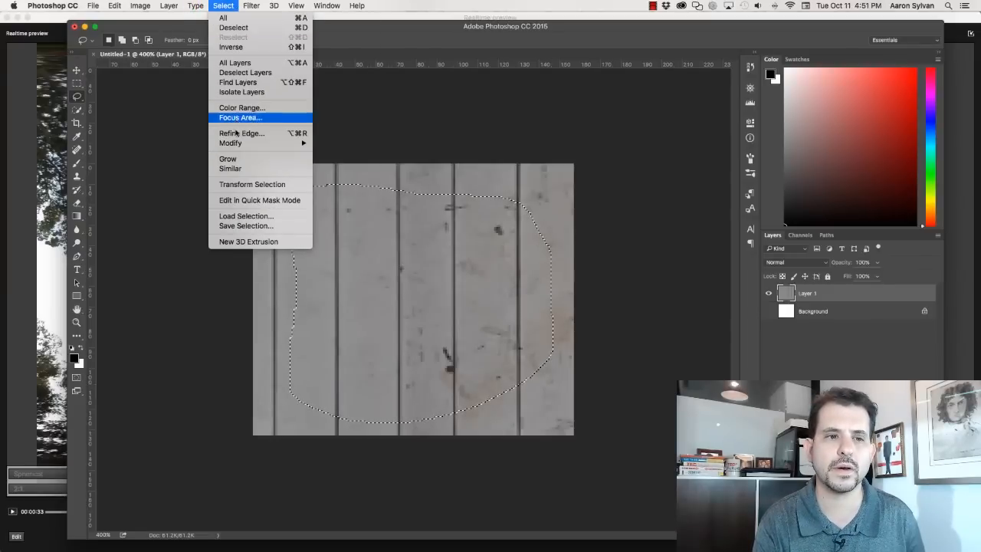
pyautogui.moveTo(230, 145)
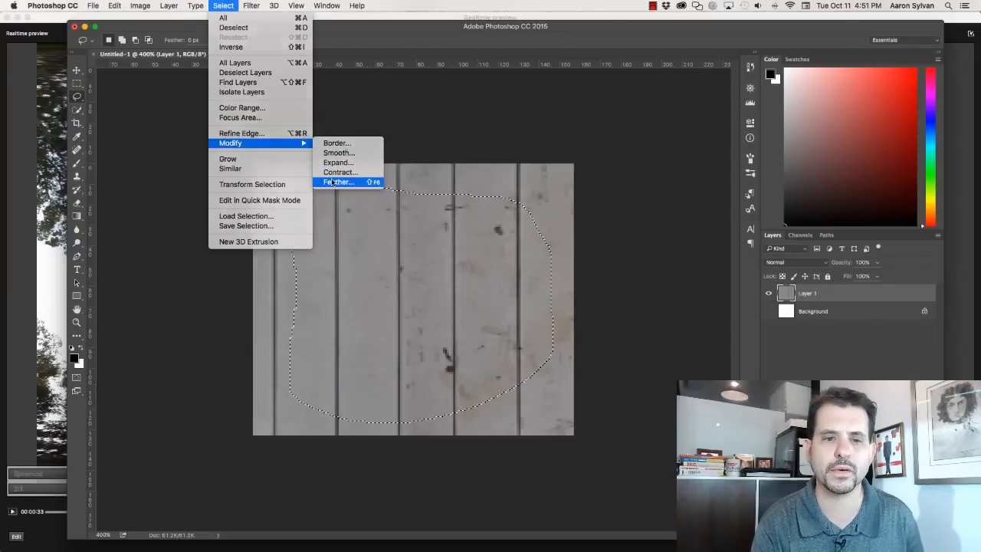
pyautogui.click(337, 181)
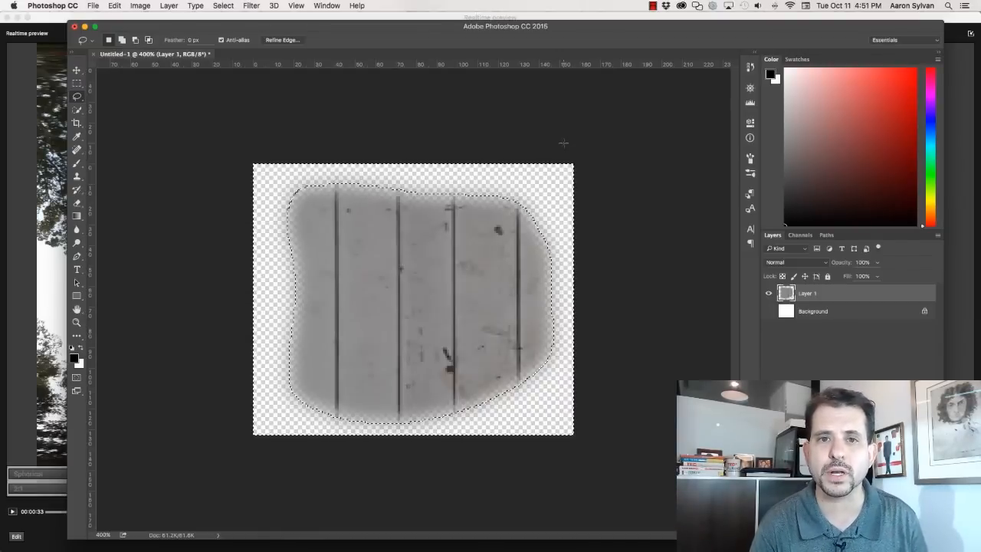
pyautogui.click(92, 6)
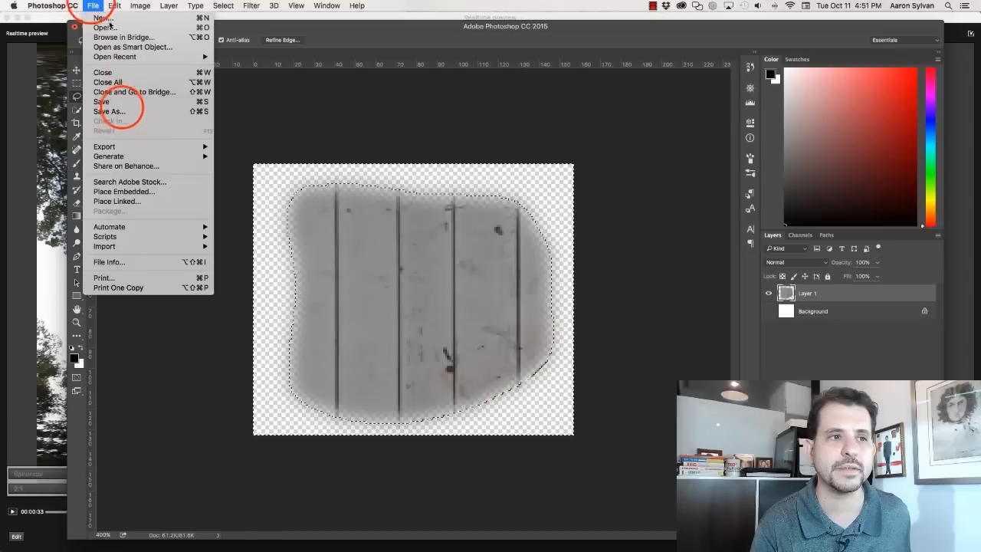
# - Save the feathered patch as Deck Patch.png on the Desktop from Photoshop
pyautogui.click(107, 110)
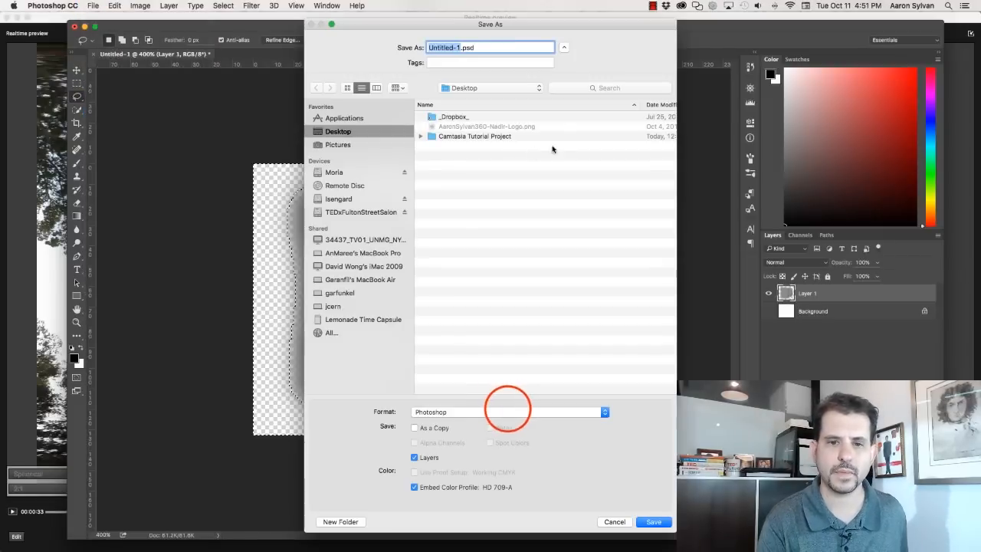
pyautogui.click(604, 411)
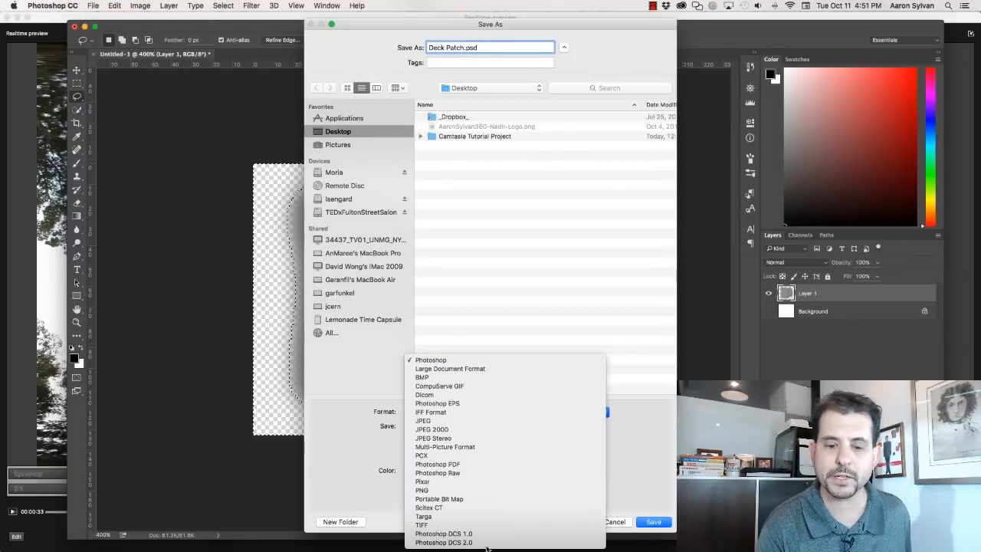
pyautogui.click(421, 491)
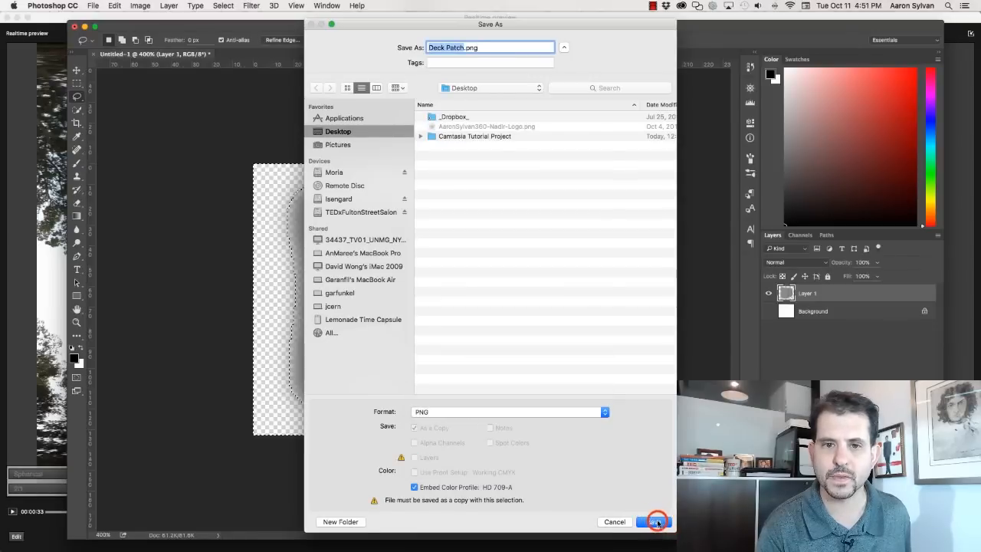
pyautogui.click(653, 521)
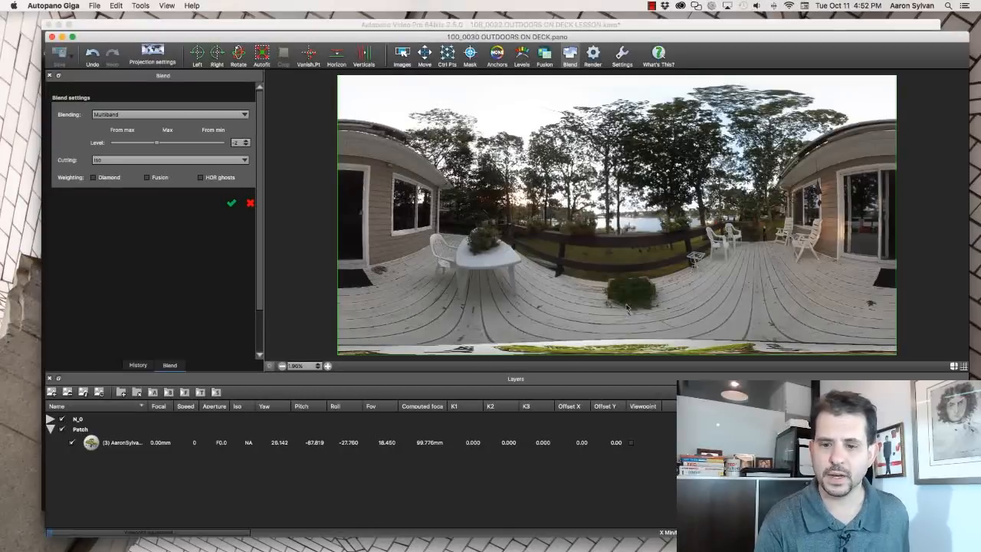
# - With the logo patch layer selected, rotate the panorama by 90° pitch via Transform
pyautogui.click(115, 442)
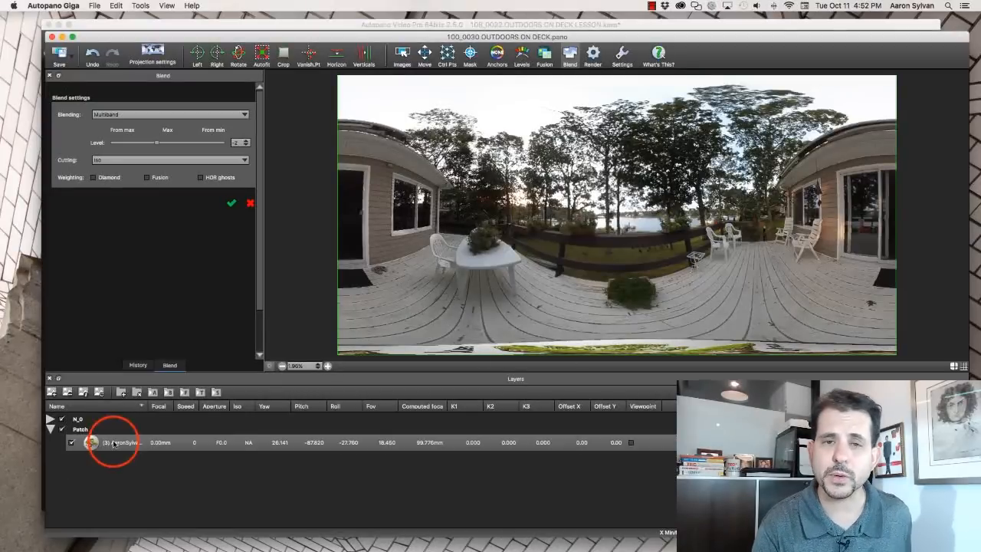
pyautogui.click(114, 442)
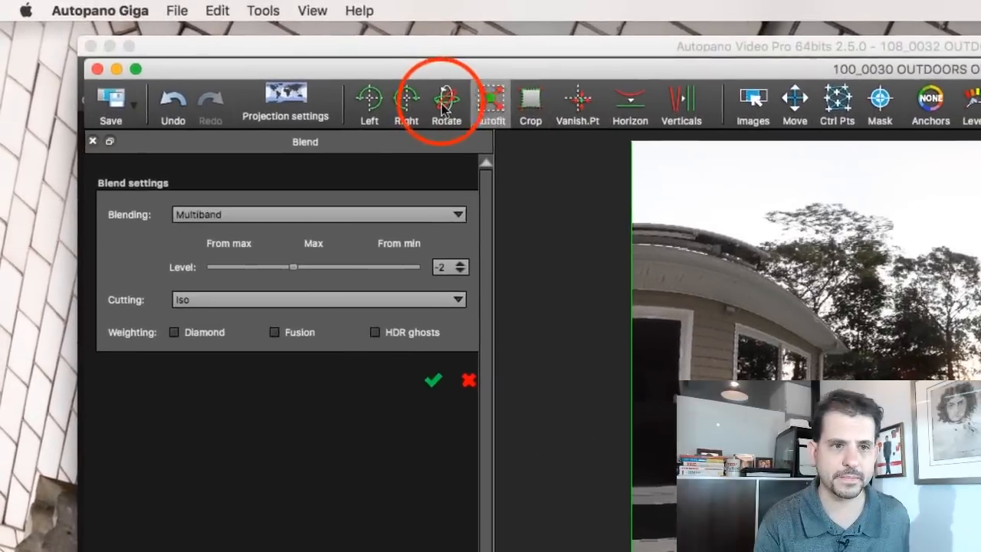
pyautogui.click(447, 105)
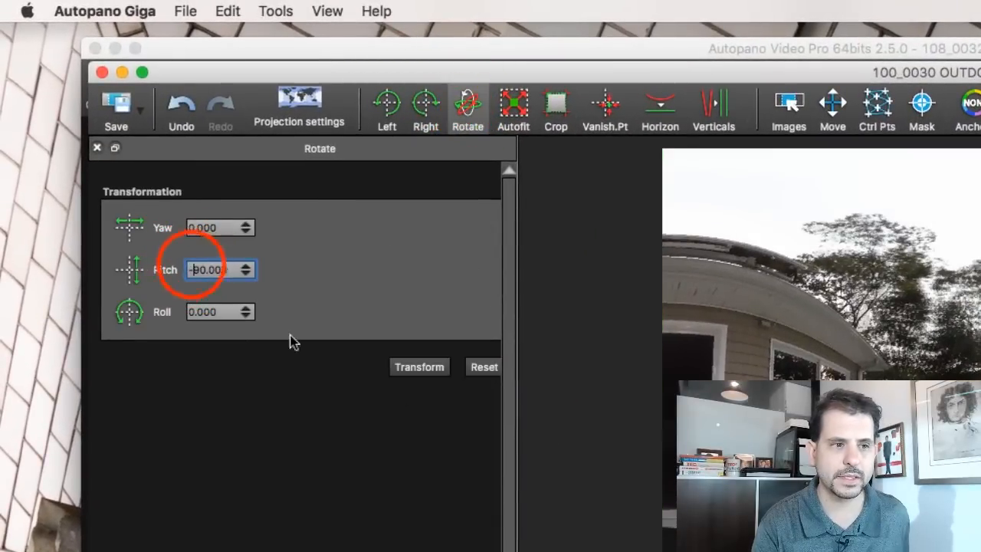
pyautogui.click(421, 366)
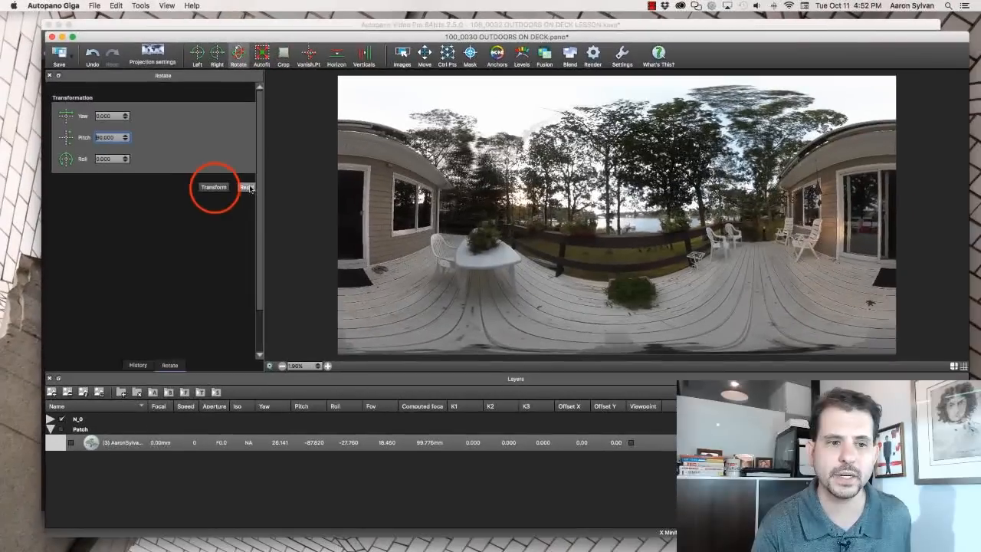
pyautogui.click(215, 187)
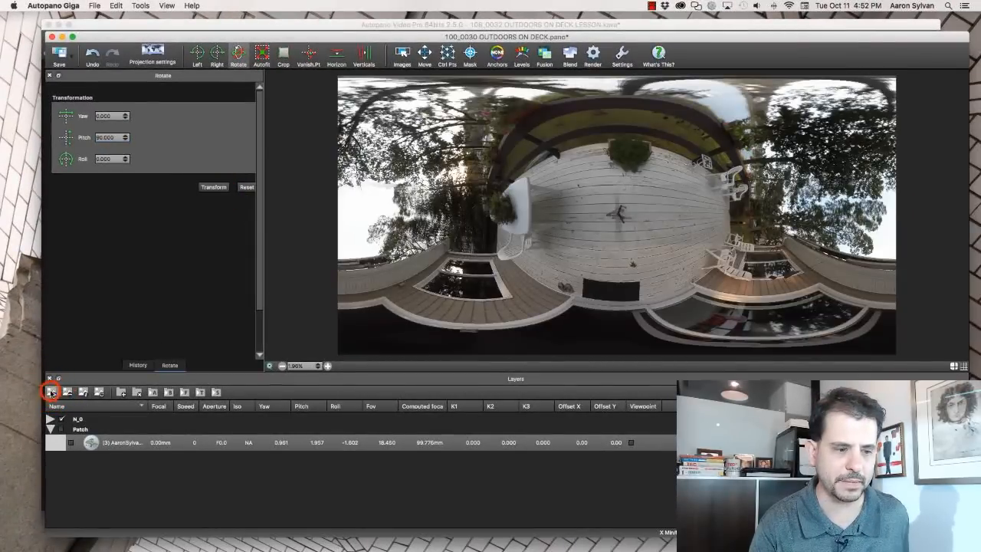
# - Add Deck Patch.png from the Desktop as a new patch layer
pyautogui.click(52, 392)
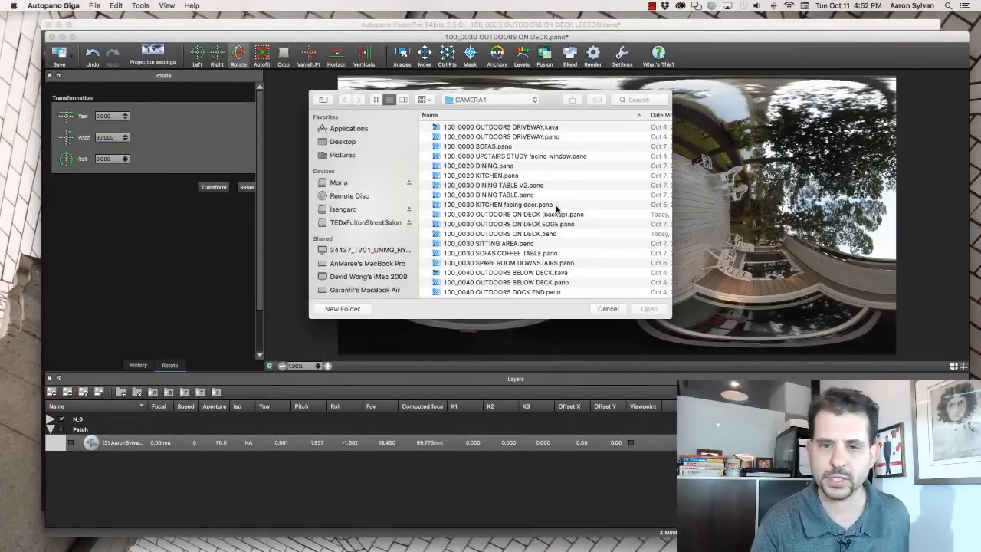
pyautogui.click(344, 141)
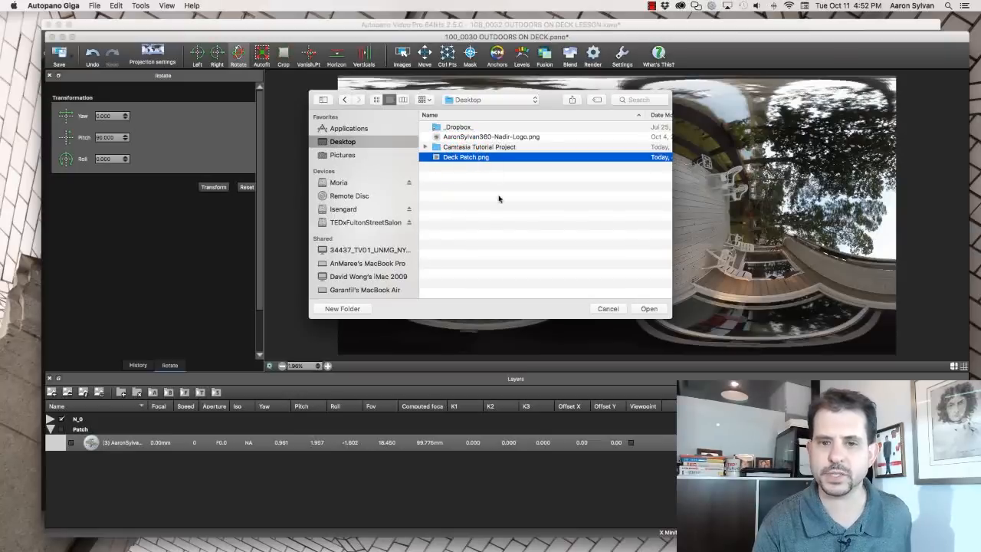
pyautogui.click(649, 308)
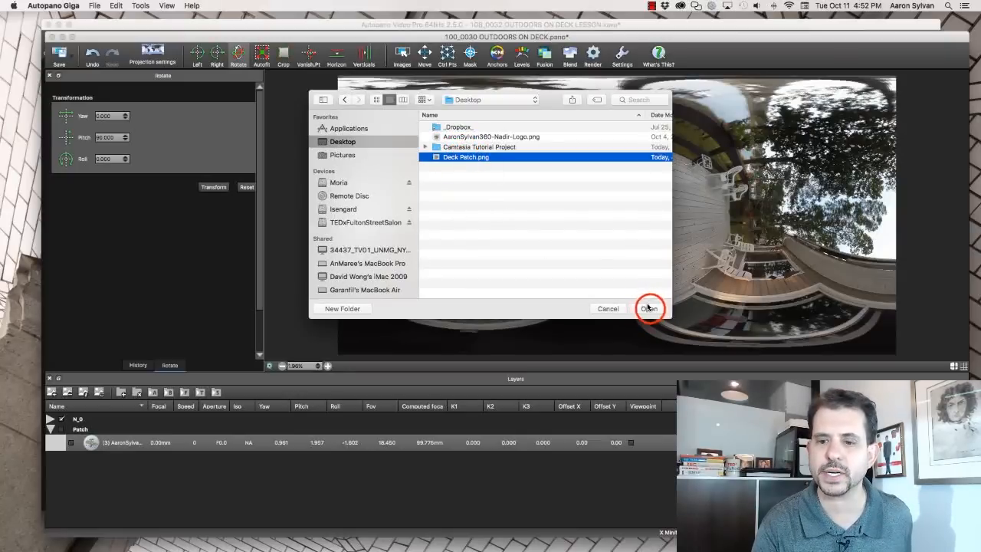
pyautogui.click(649, 308)
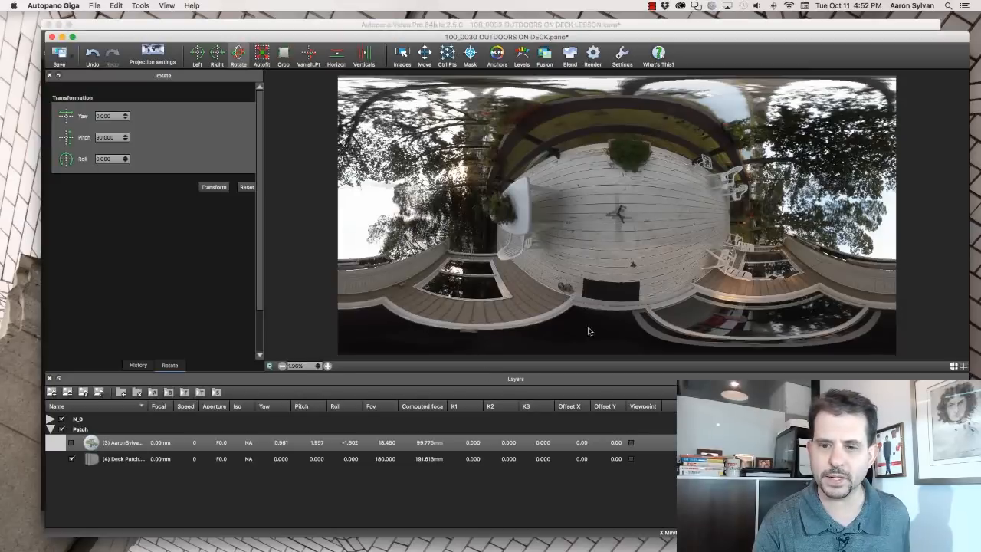
# - Remove the old logo layer and fit the panorama back into the view
pyautogui.click(122, 459)
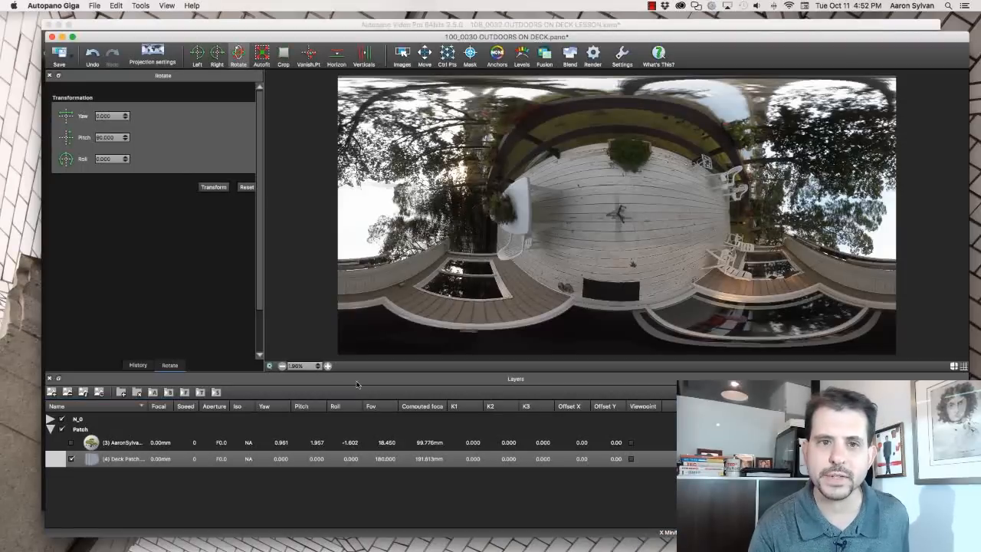
pyautogui.click(123, 442)
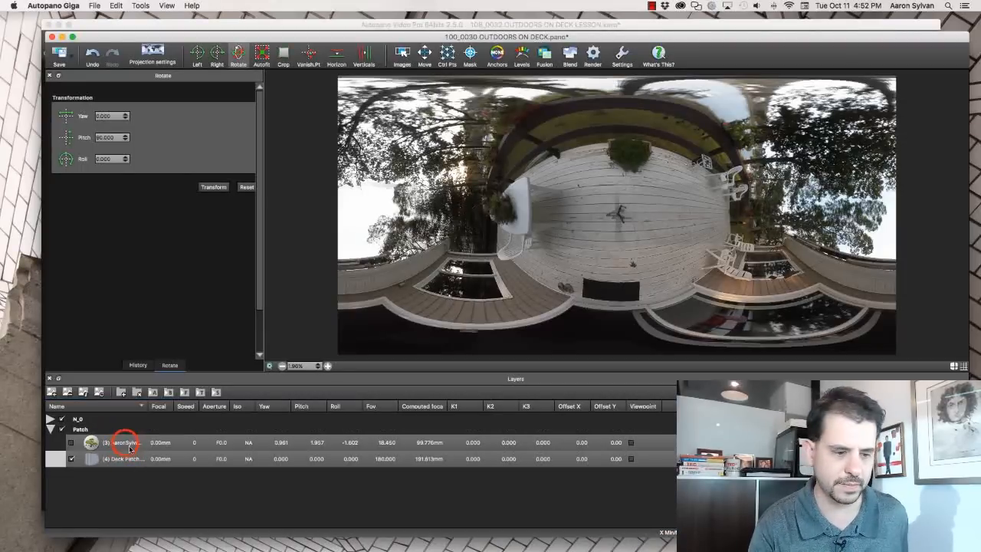
pyautogui.click(123, 441)
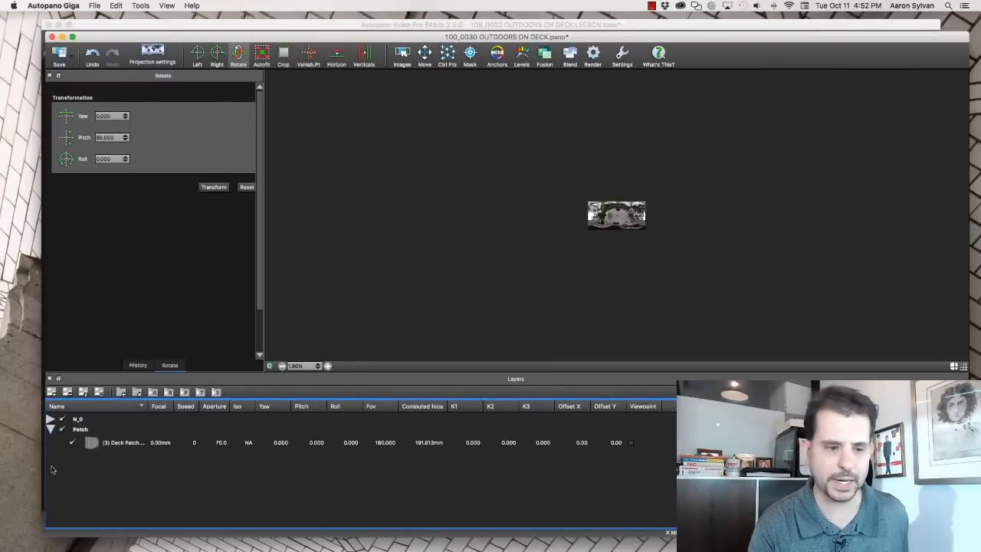
pyautogui.click(425, 52)
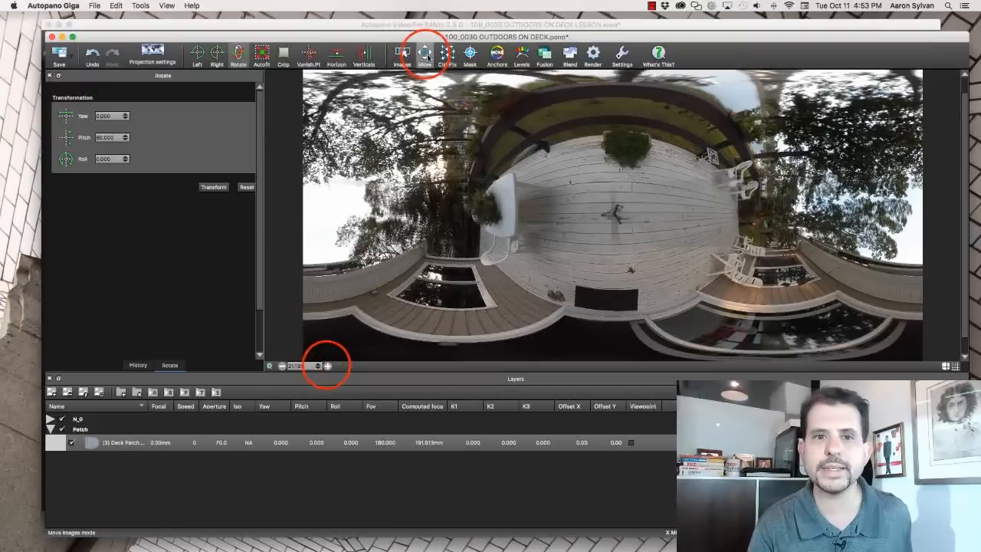
# - Move the deck patch onto the tripod spot and scale it with the Picture buttons to cover it
pyautogui.click(425, 52)
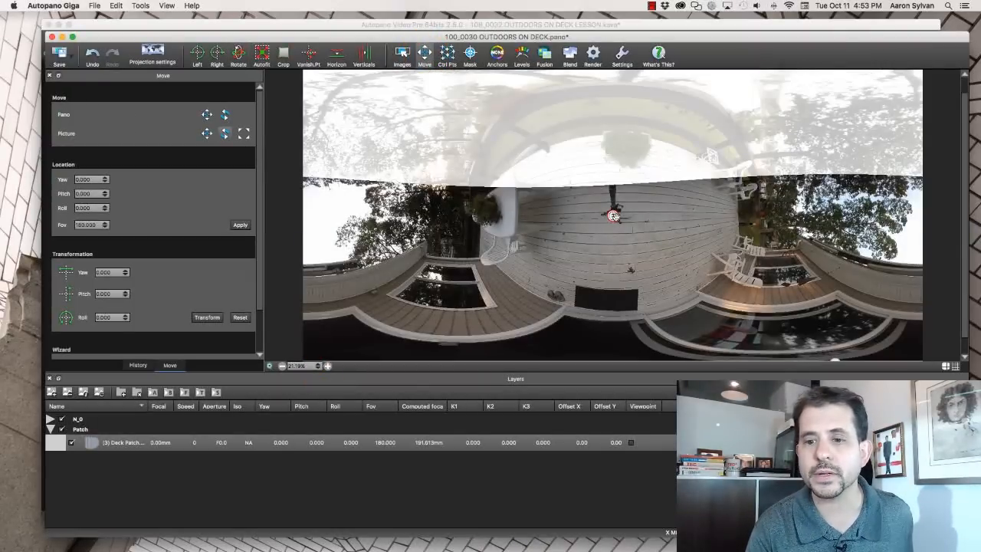
pyautogui.click(244, 133)
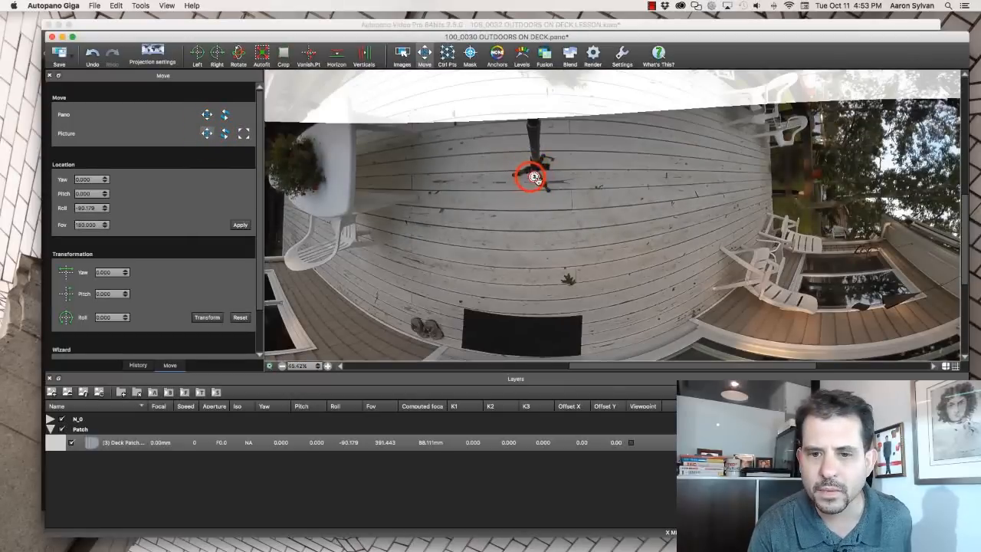
pyautogui.moveTo(531, 178); pyautogui.dragTo(533, 178)
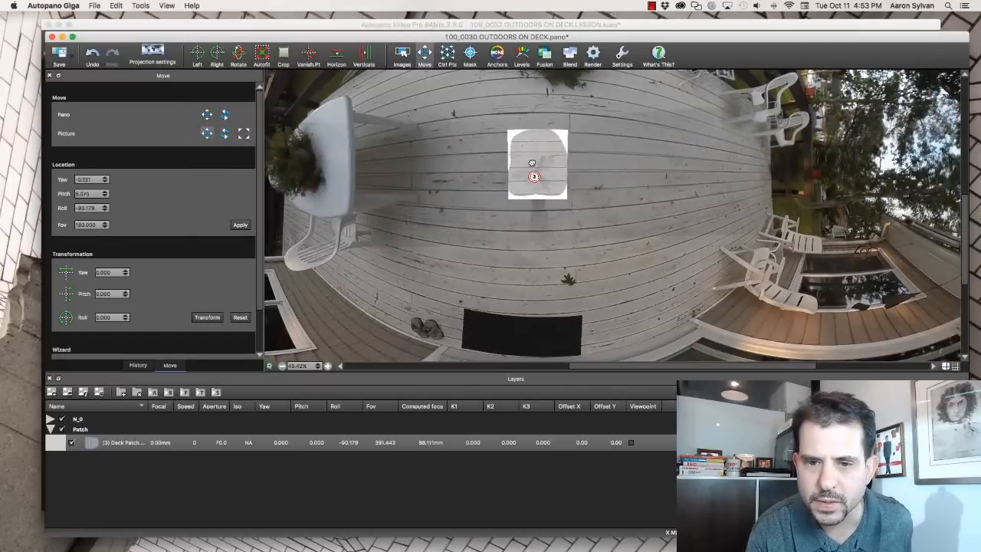
pyautogui.click(243, 132)
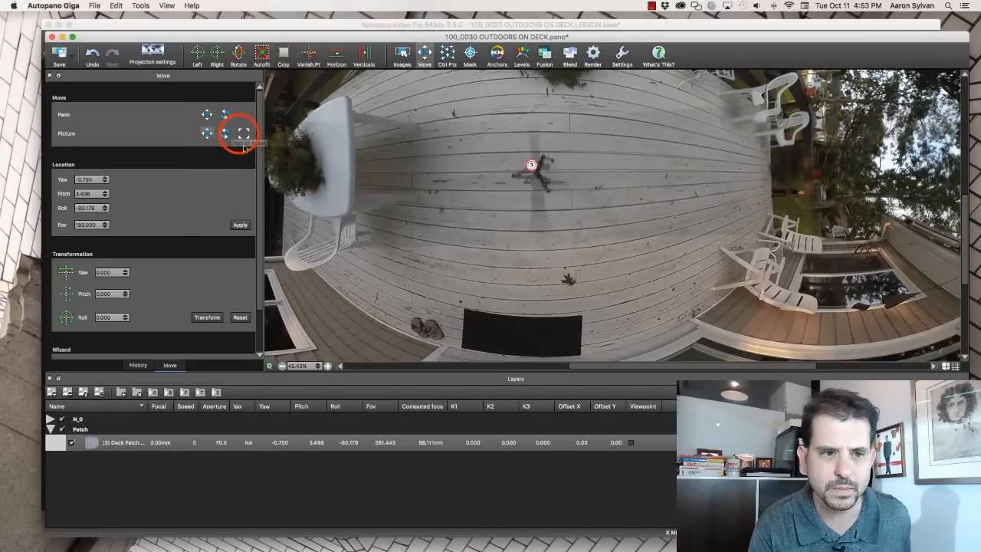
pyautogui.click(243, 132)
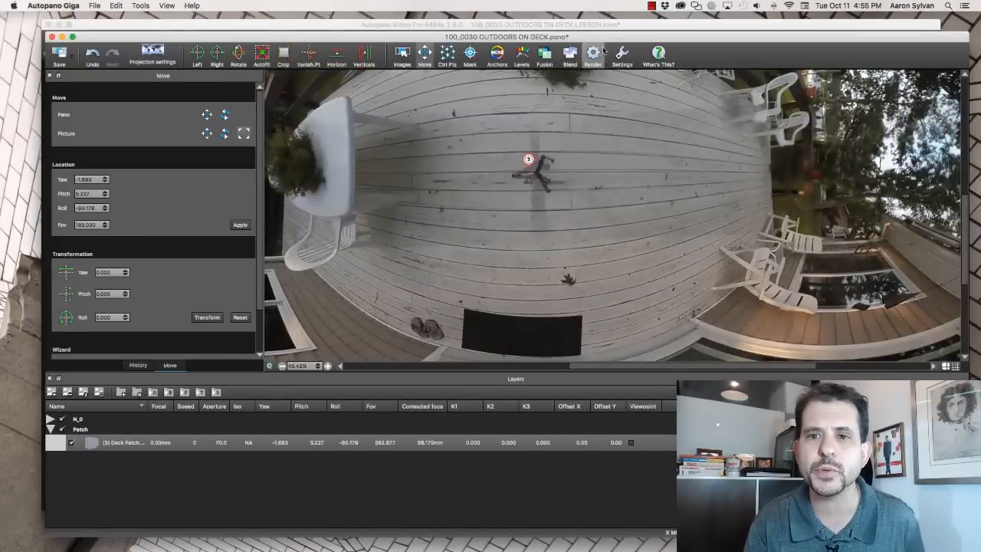
pyautogui.click(571, 54)
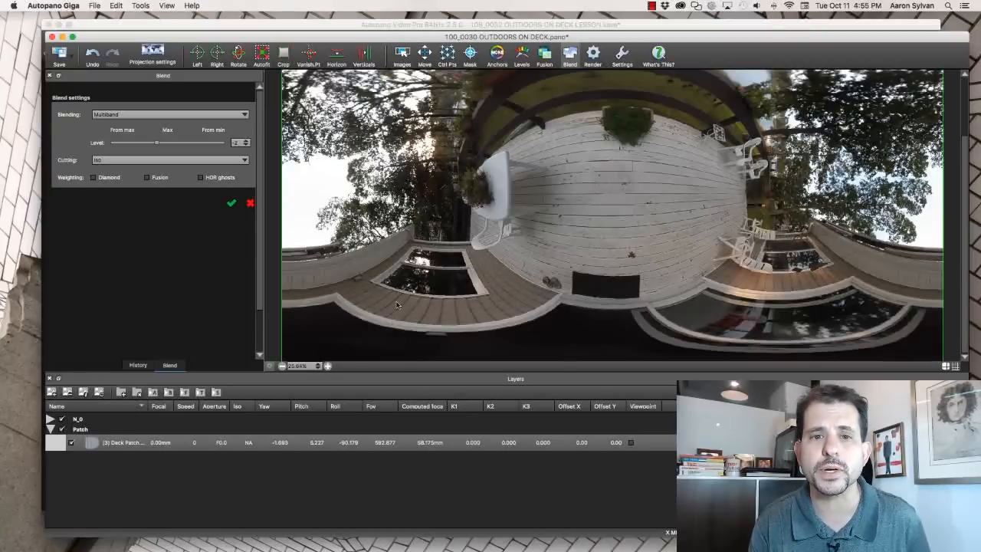
# - Rotate the panorama back by -90° pitch so the horizon is level, returning to Autopano Video Pro
pyautogui.click(237, 54)
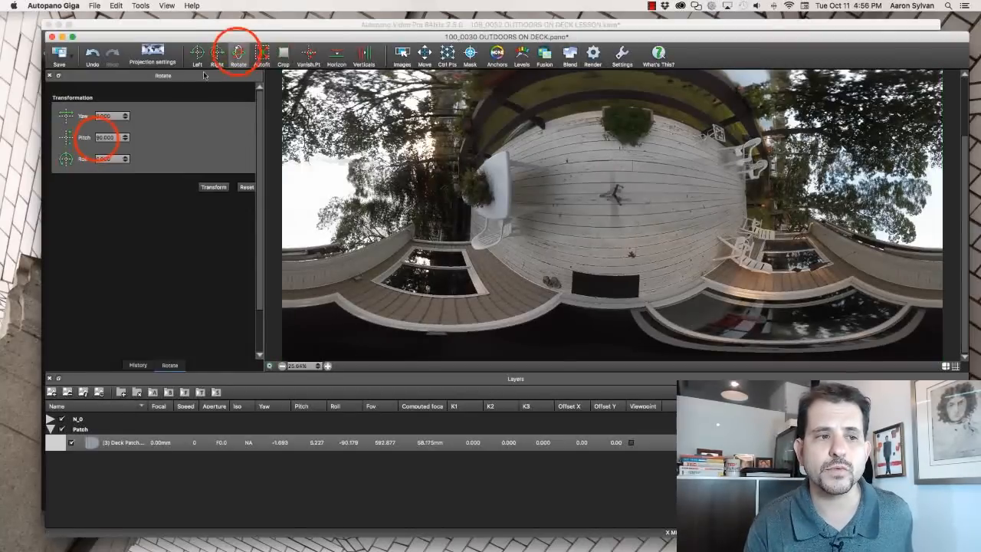
pyautogui.tripleClick(108, 138)
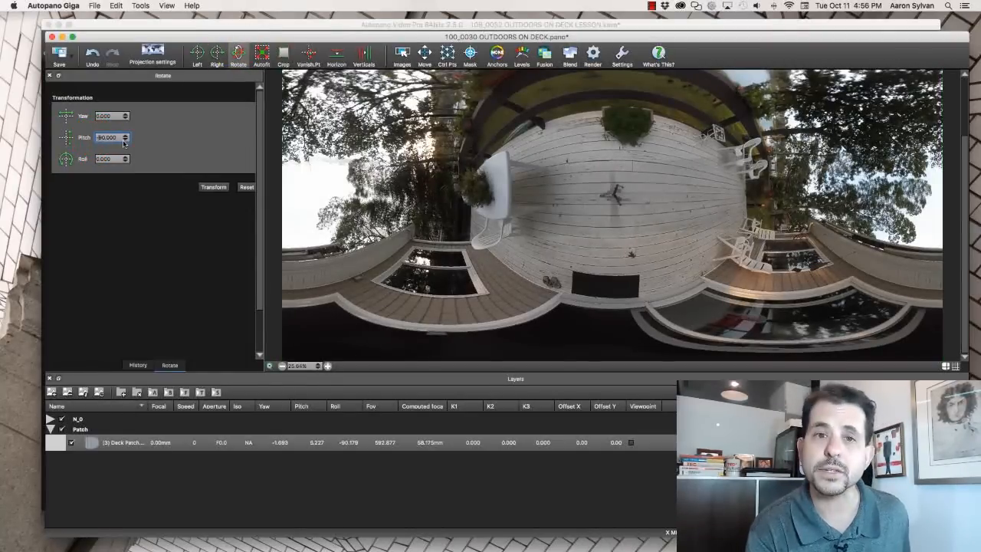
pyautogui.click(215, 187)
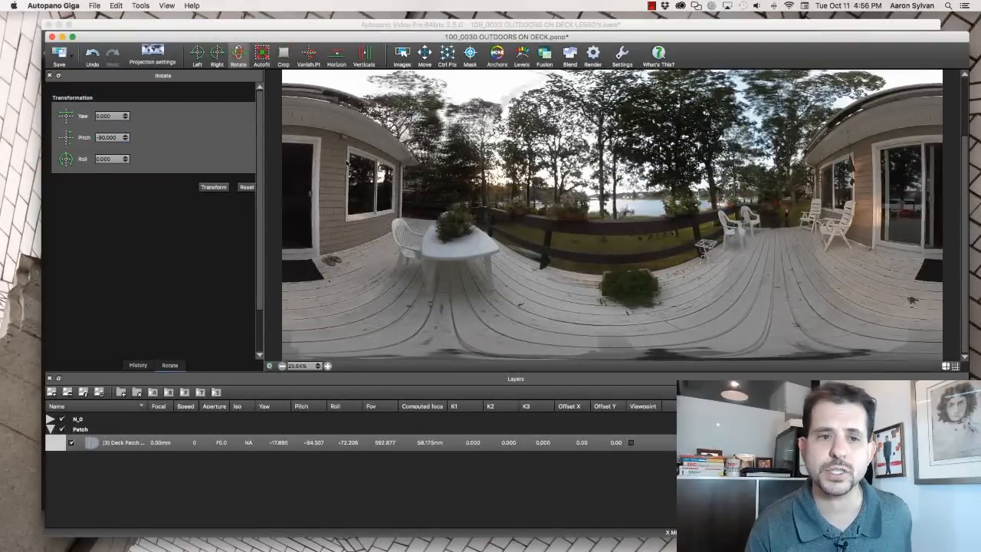
pyautogui.click(58, 54)
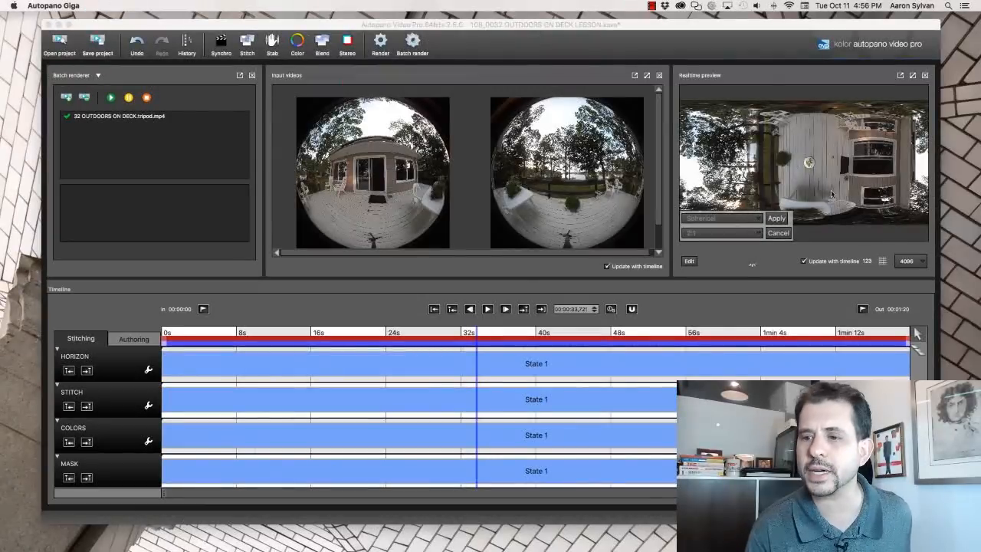
# - Apply the patched panorama to the video stitch and bring up the Render settings
pyautogui.click(776, 218)
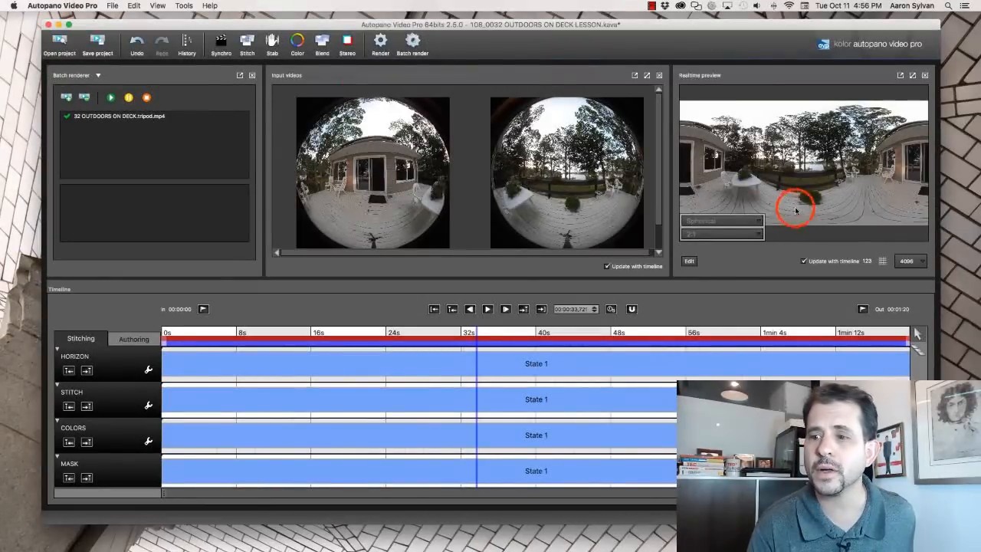
pyautogui.click(380, 43)
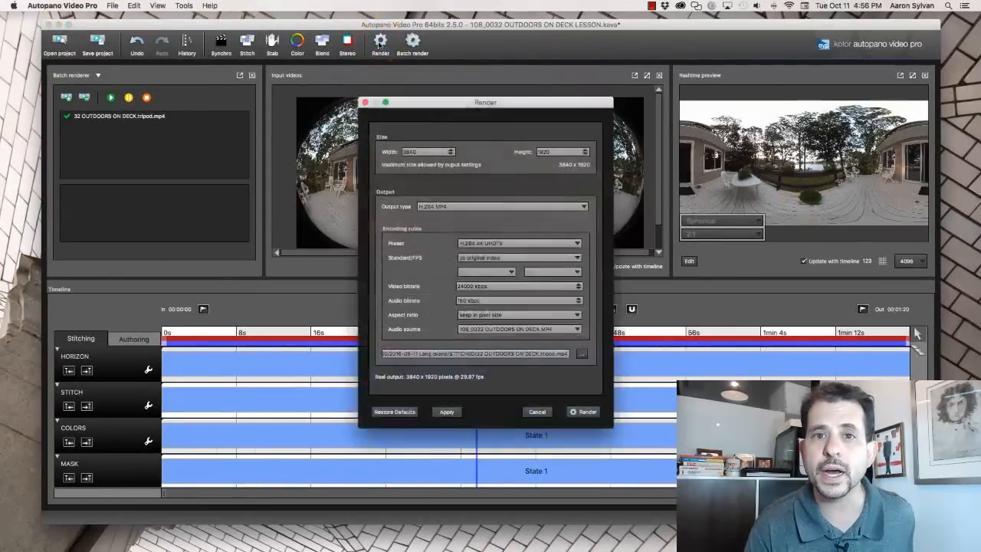